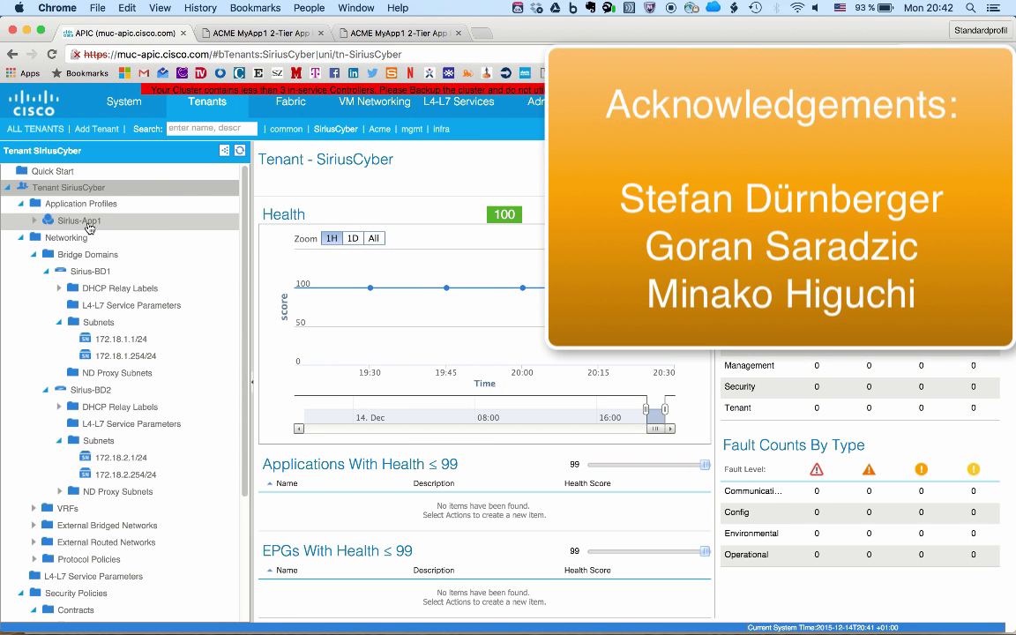
Show the Sirius-App1 application profile topology under the SiriusCyber tenant.
click(78, 221)
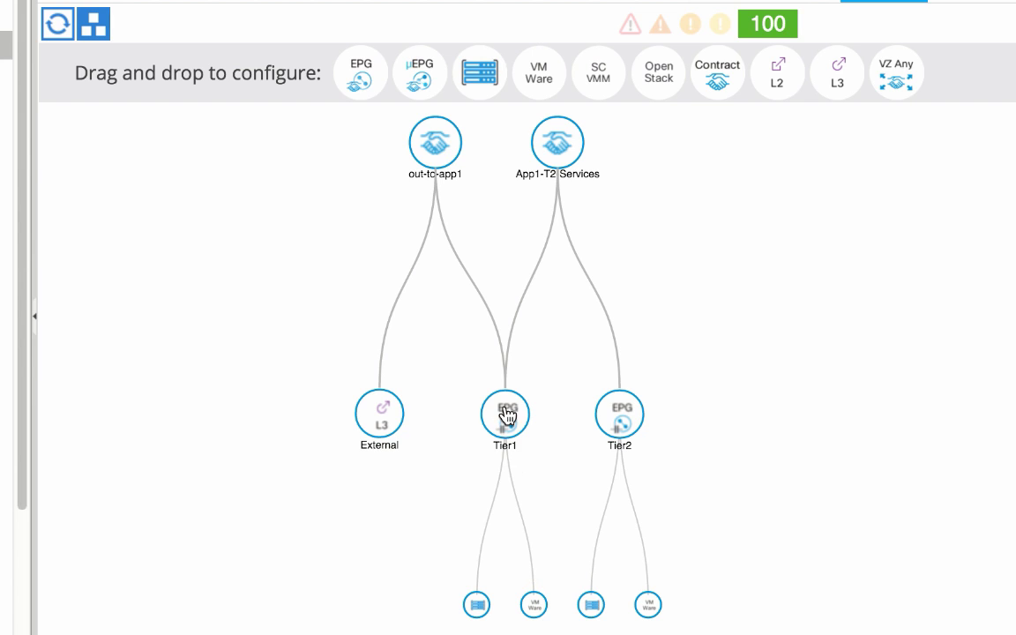
mouse_move(642, 399)
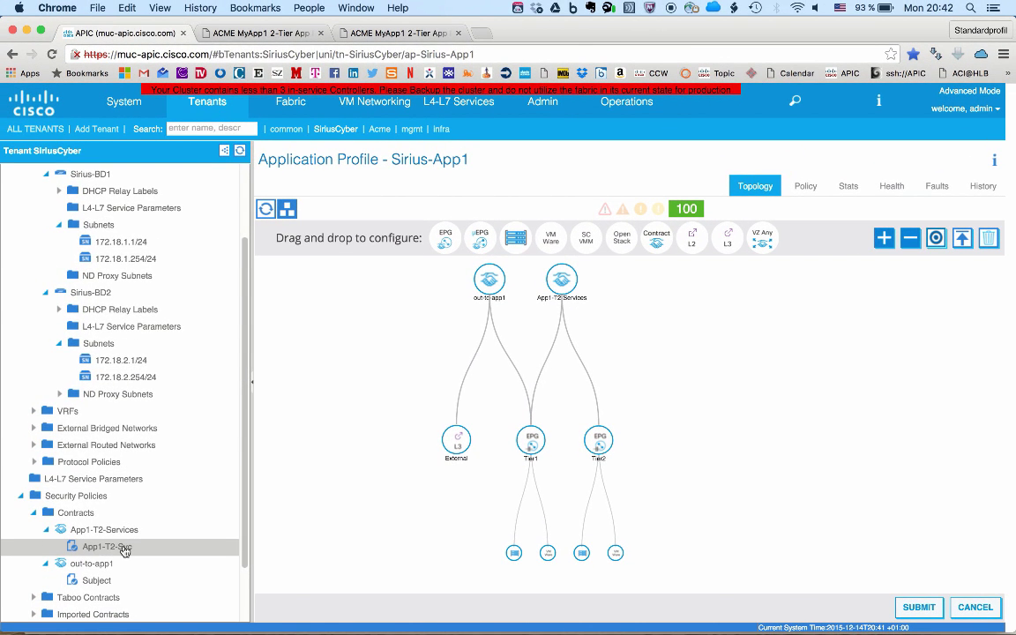
Inspect the filters of the App1-T2-Svc and out-to-app1 contract subjects.
click(99, 547)
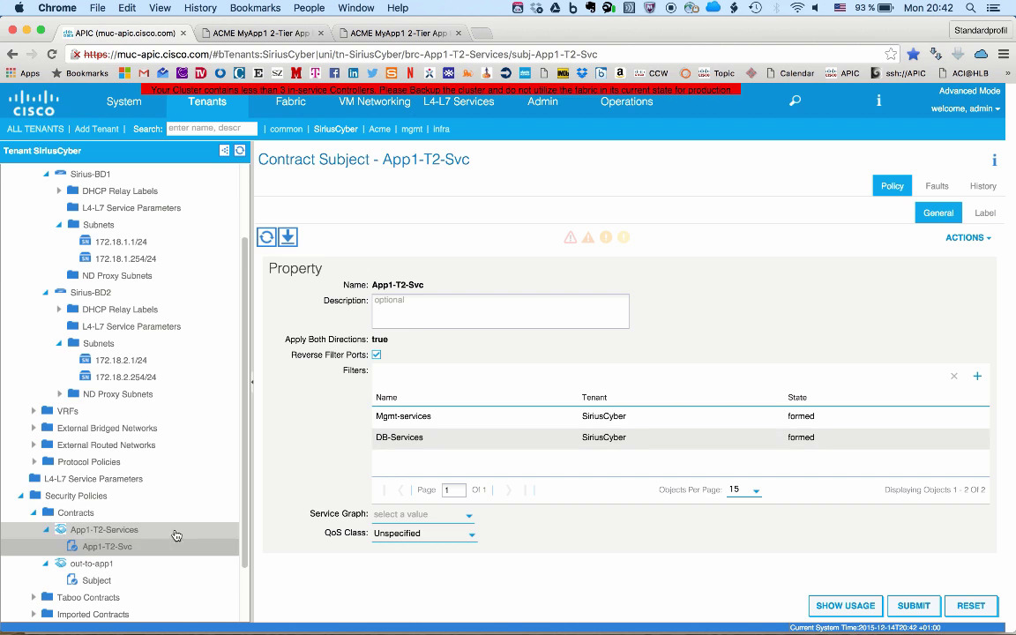
mouse_move(229, 547)
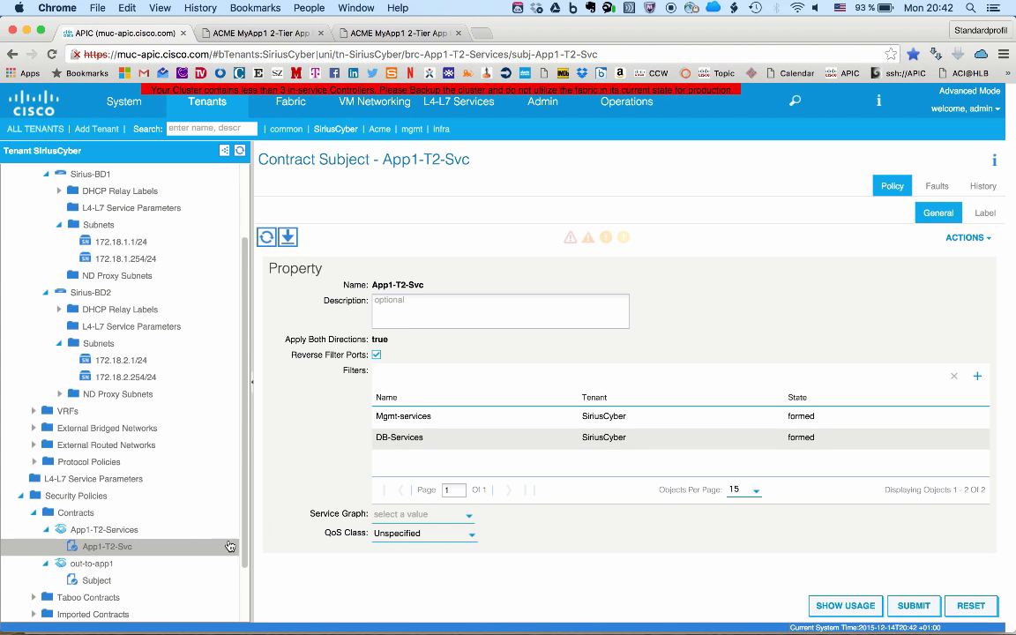
click(96, 581)
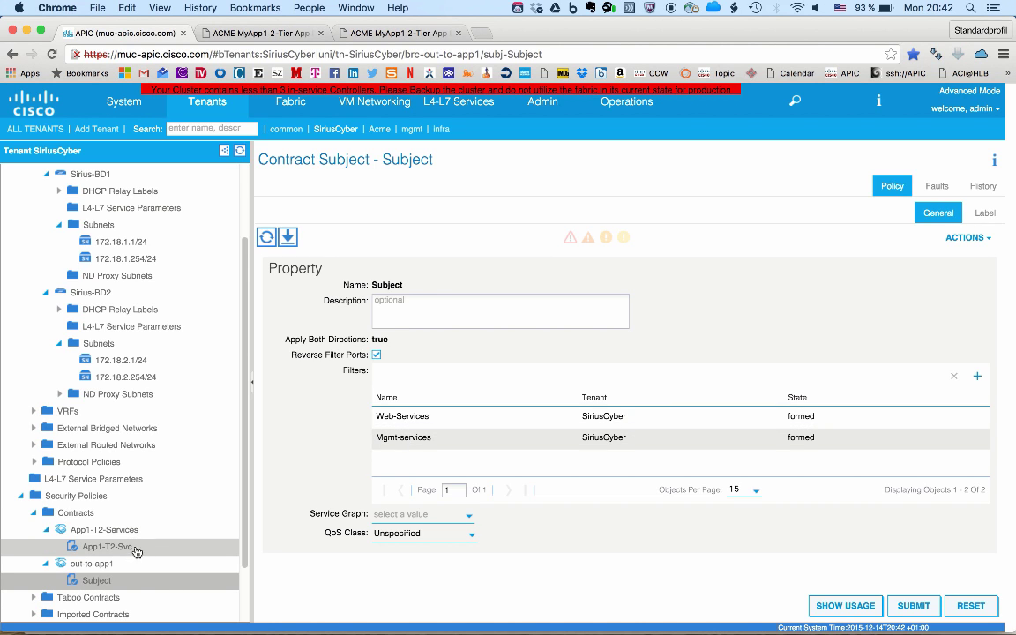
mouse_move(132, 554)
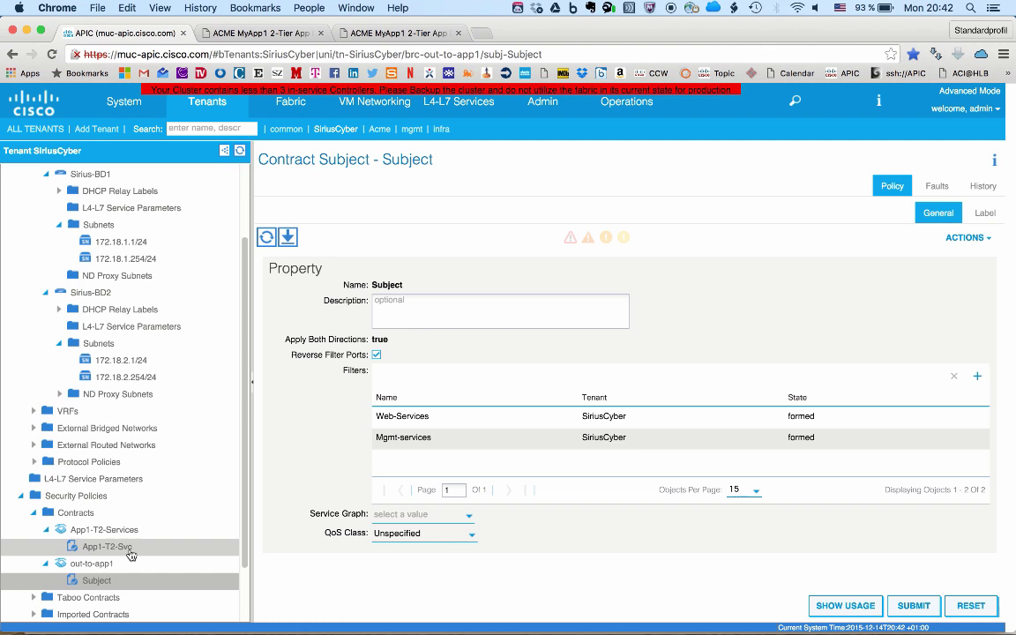
scroll(up, 3)
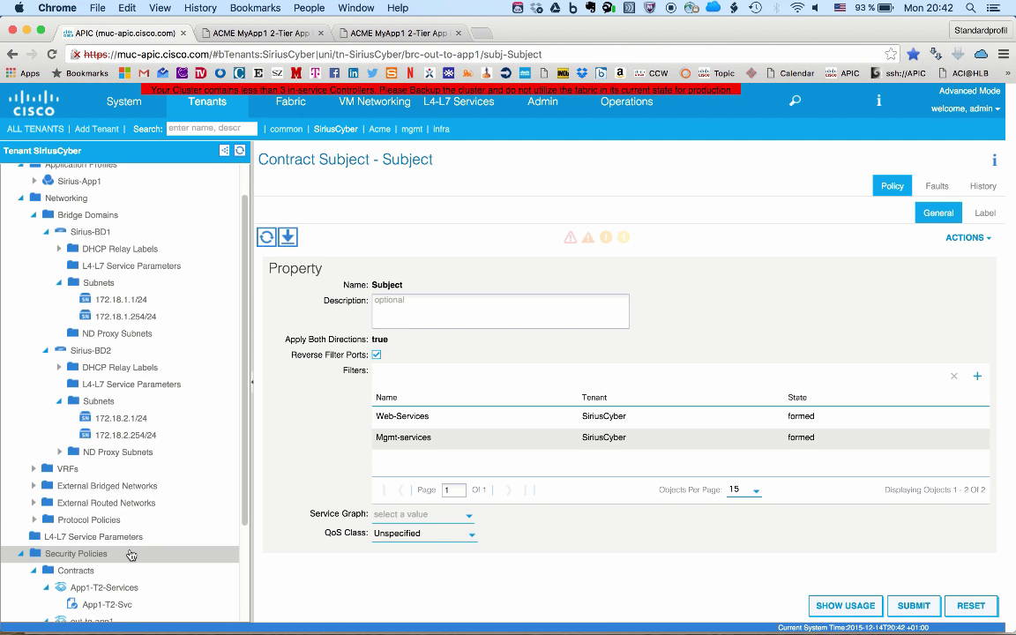
scroll(up, 3)
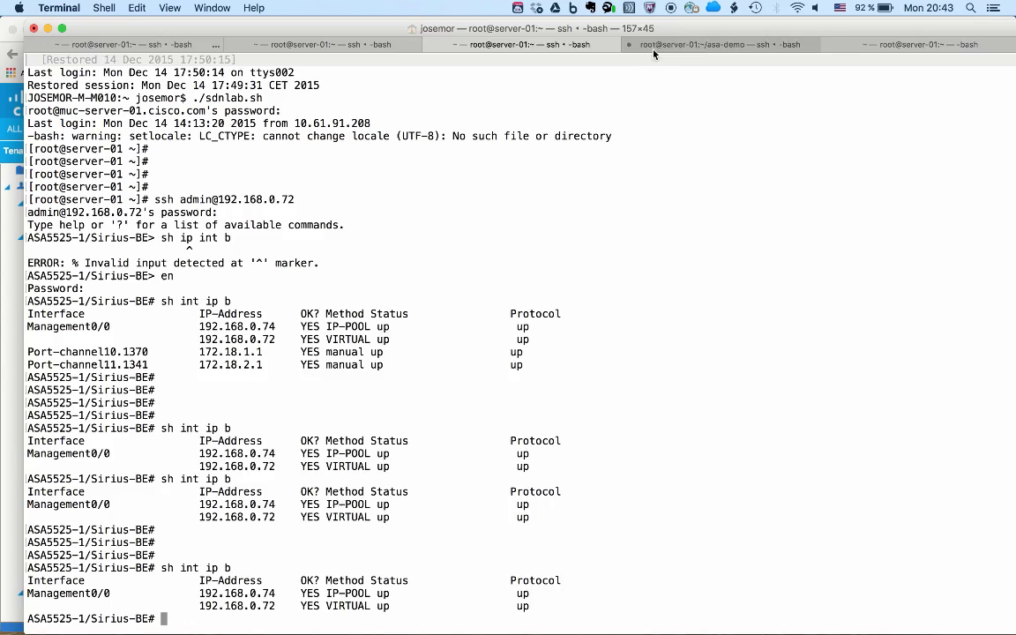
Cancel the hanging telnet to sirius-app1 and log in over SSH instead.
click(716, 45)
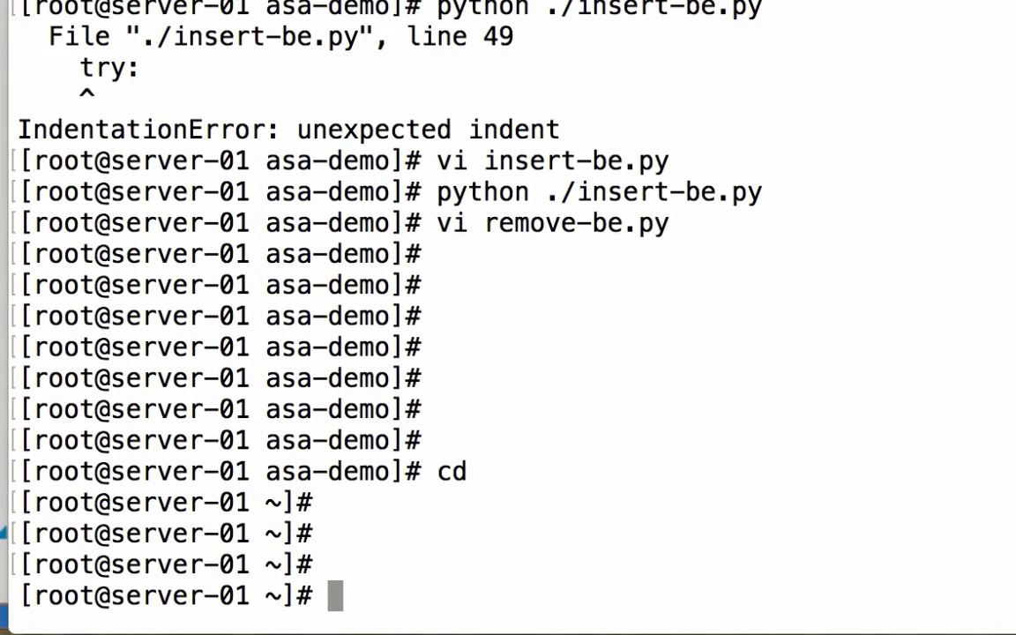
text(teln)
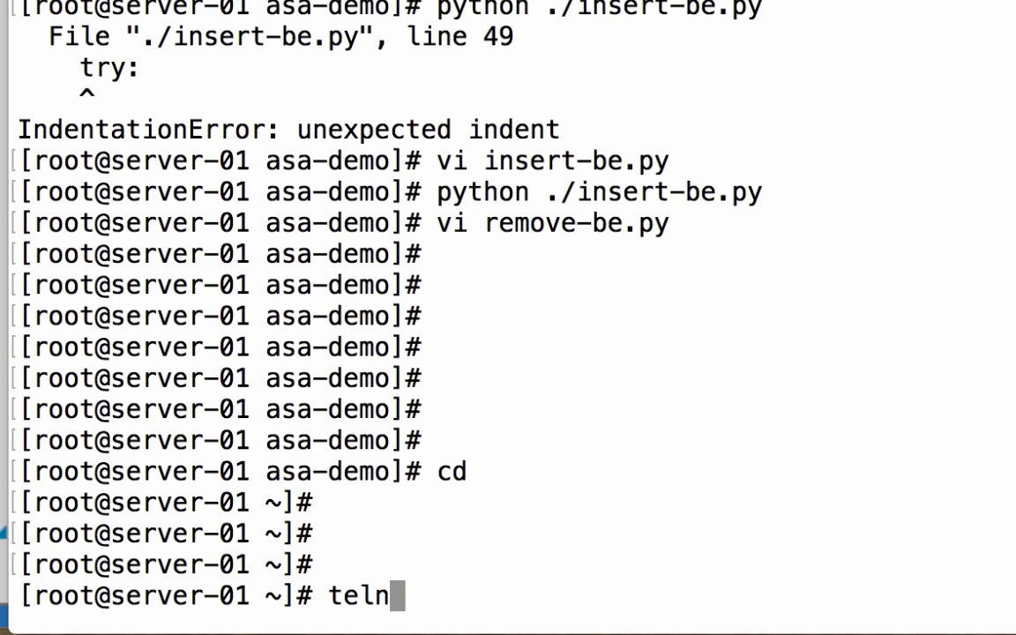
text(et sirius-app1)
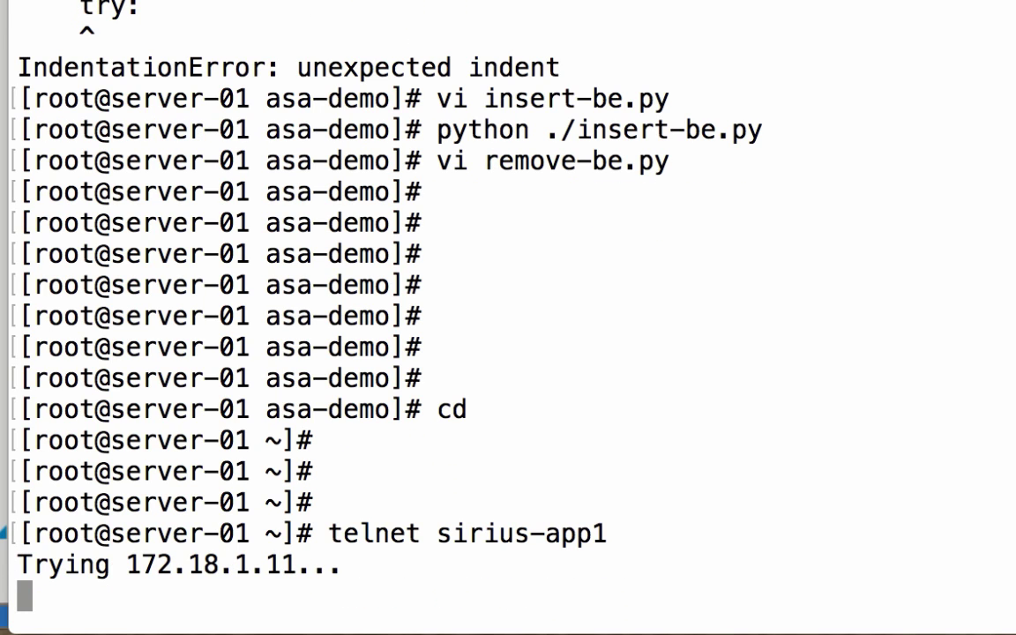
key(ctrl+c)
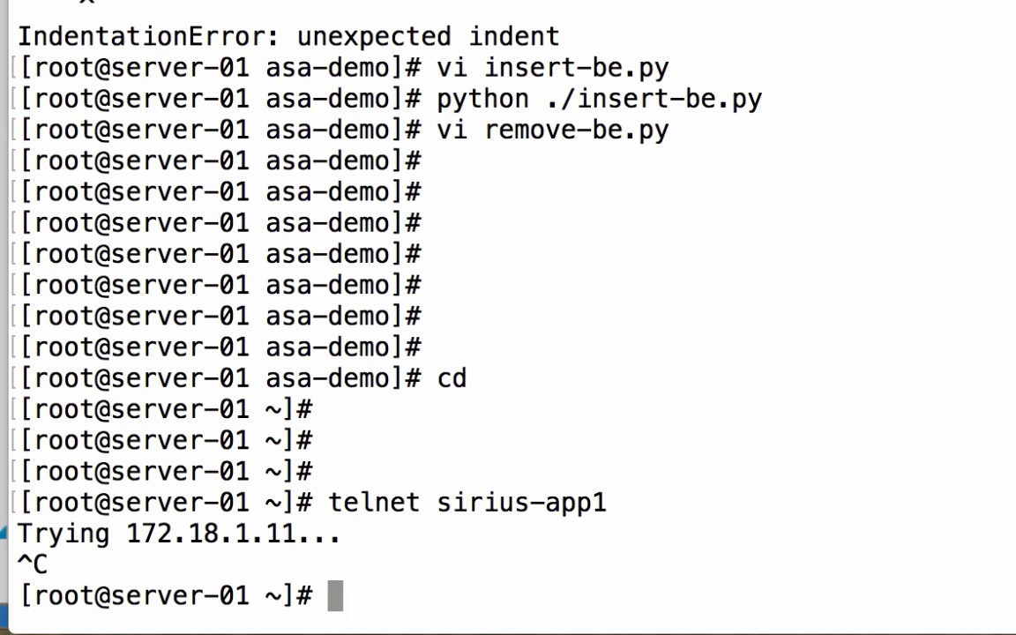
text(ssh sirius-ap)
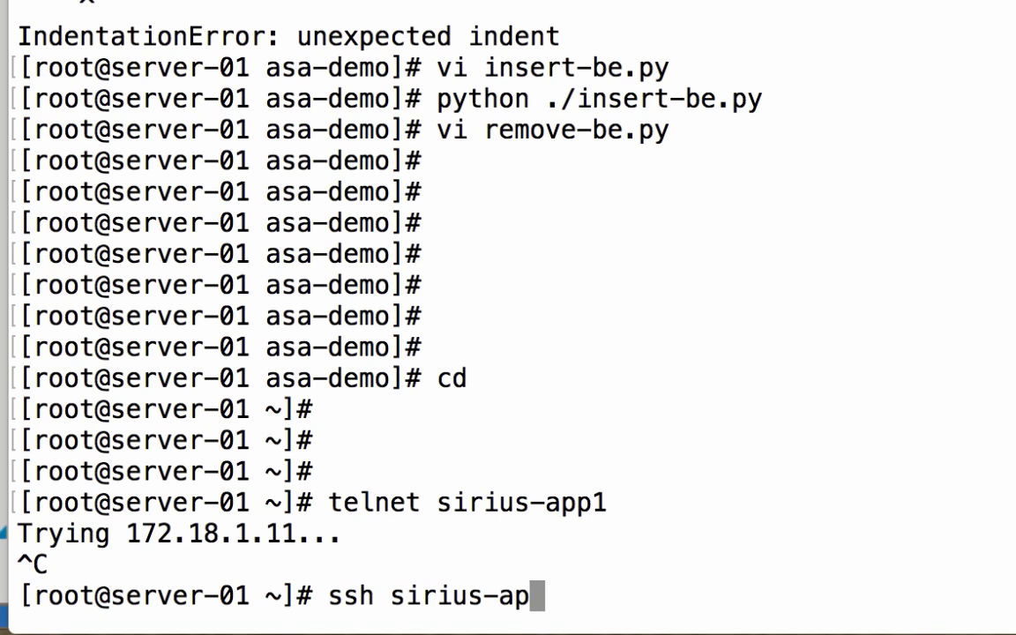
key(Return)
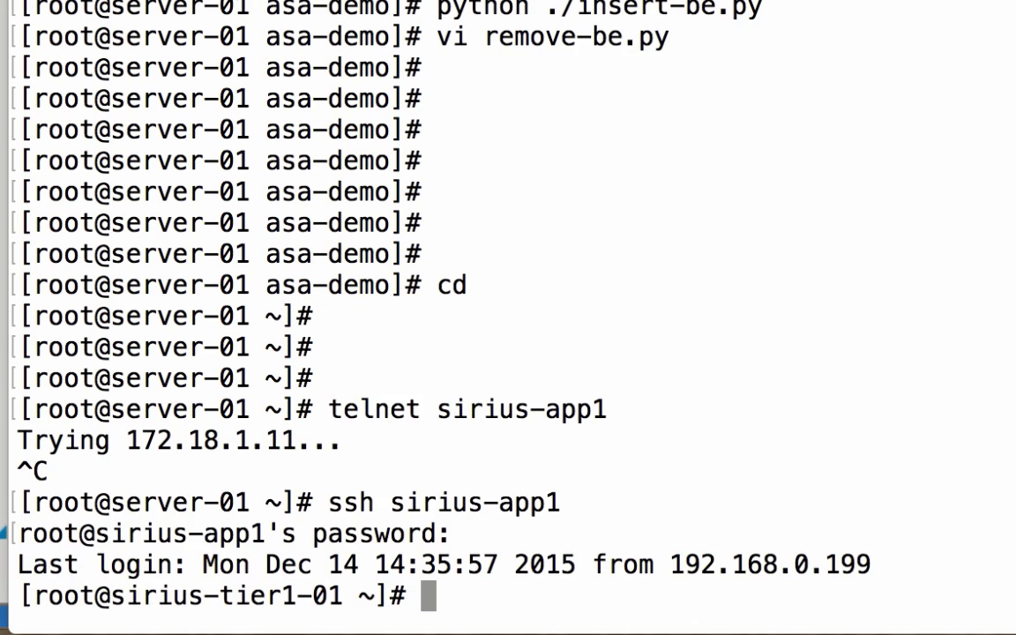
Telnet to 127.0.0.1 on sirius-app1, log in, then exit the session.
text(telnet 127.0.0.1)
text(root)
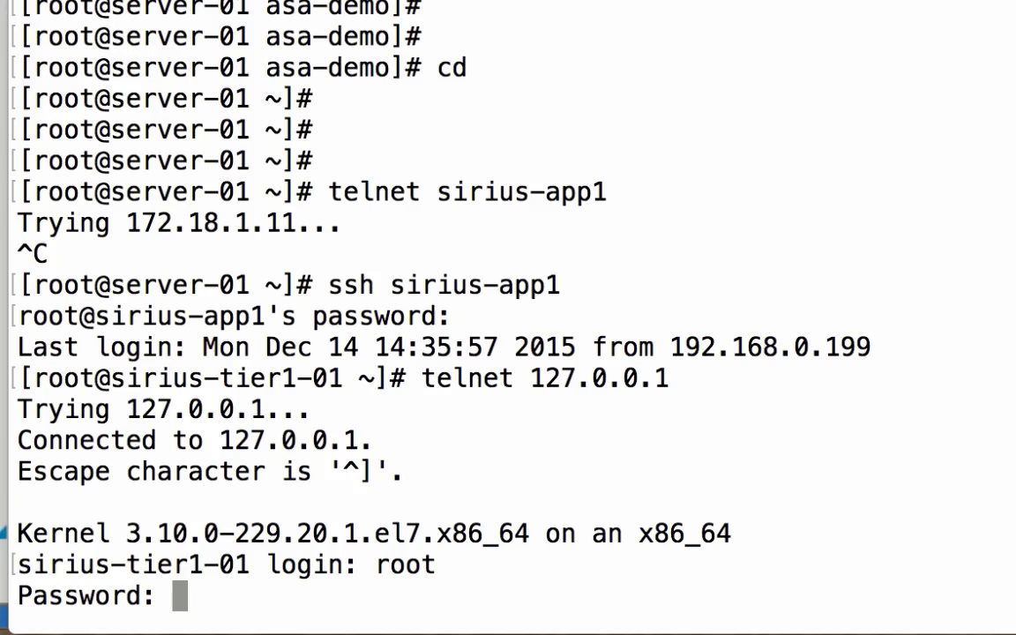
text(exit)
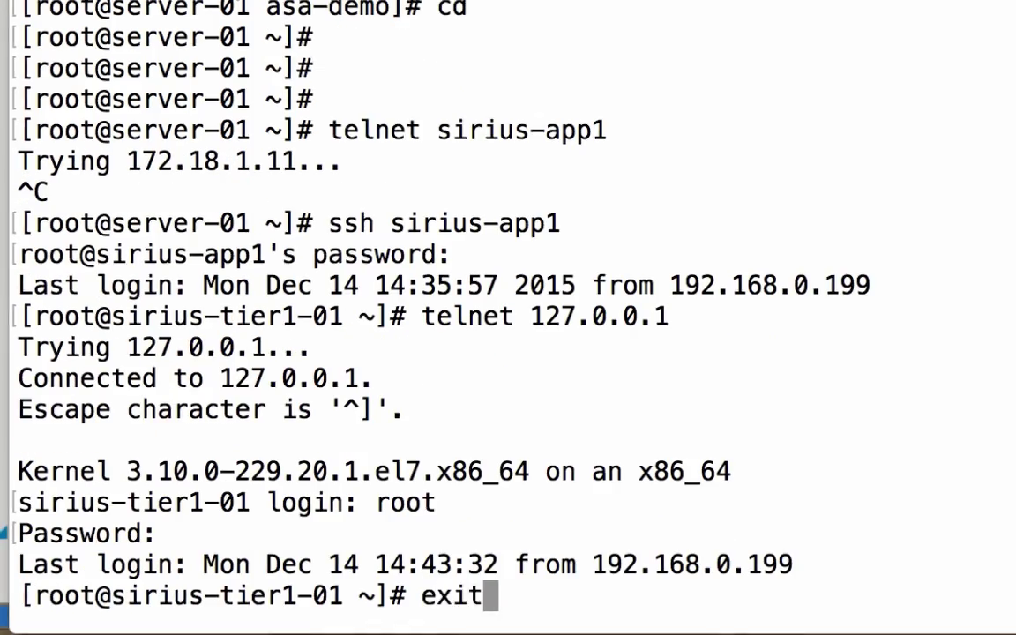
key(Return)
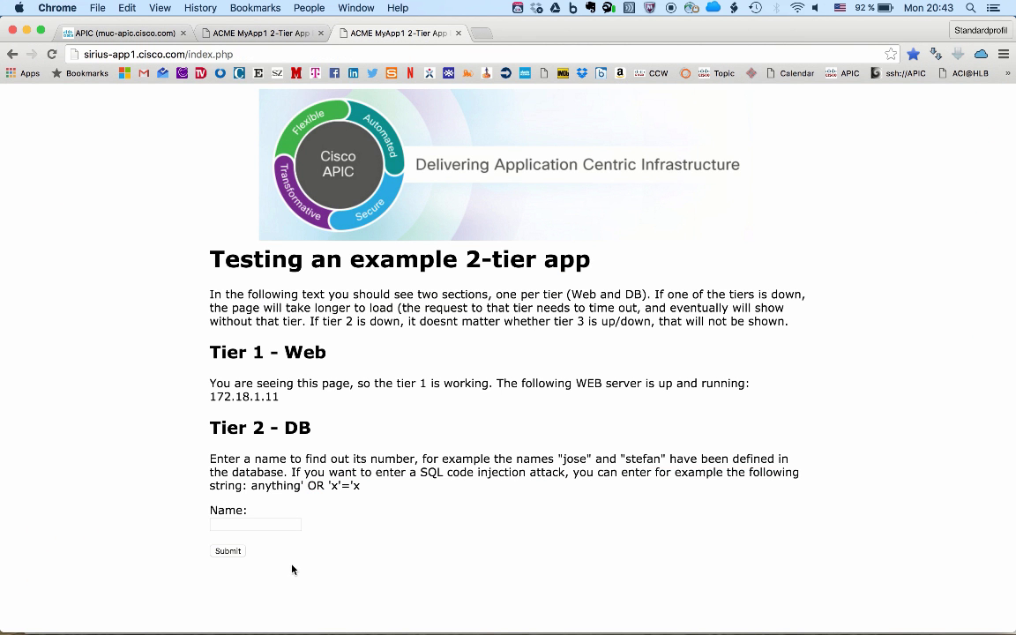
Look up the name 'james' in the DB tier on the 2-tier test page.
text(james)
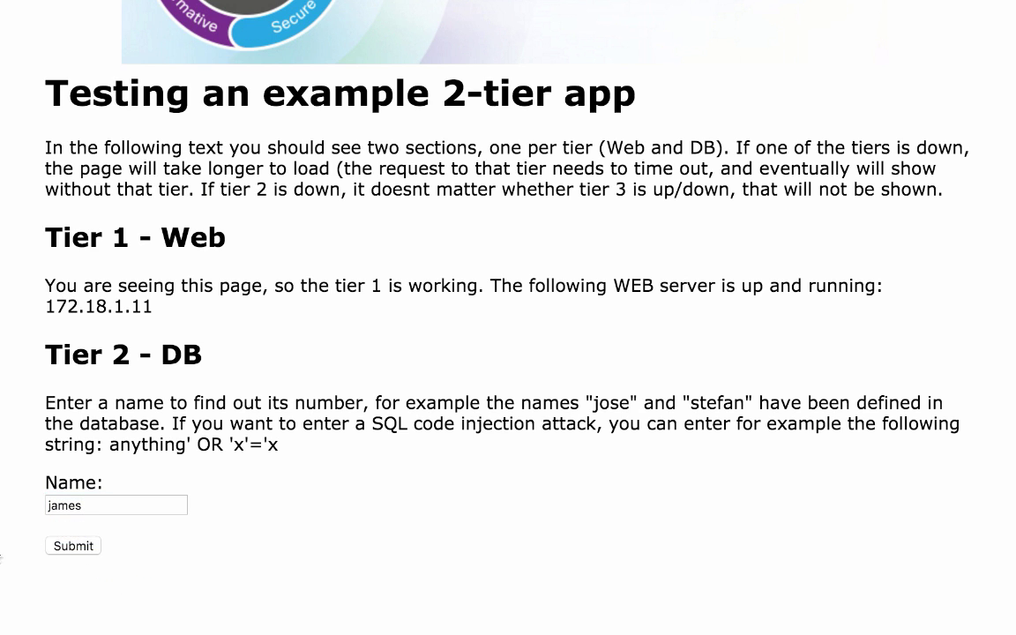
click(75, 546)
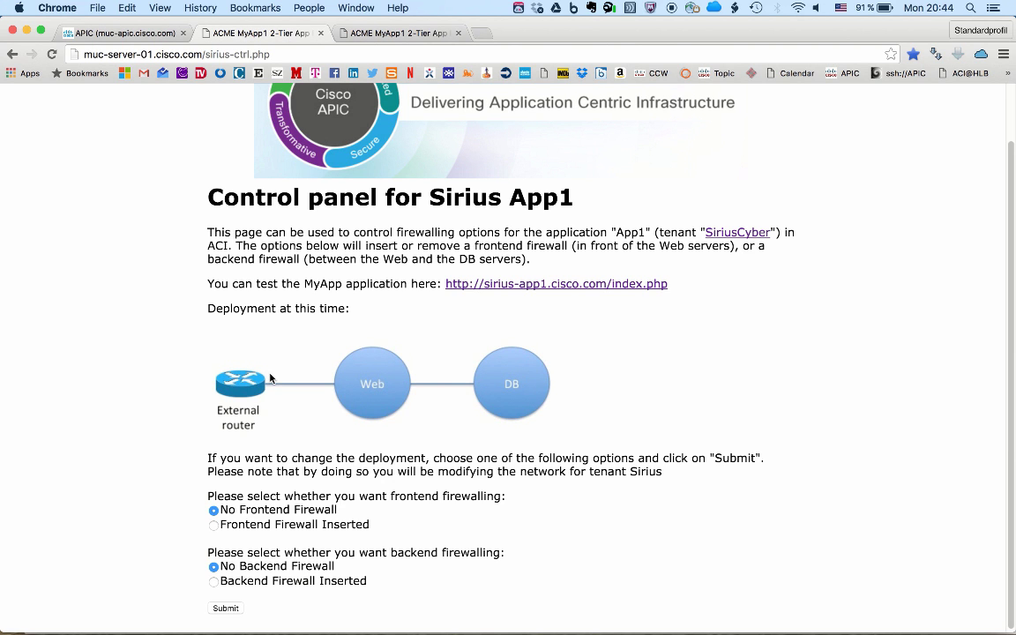
Choose 'Frontend Firewall Inserted' and submit the new deployment.
scroll(down, 3)
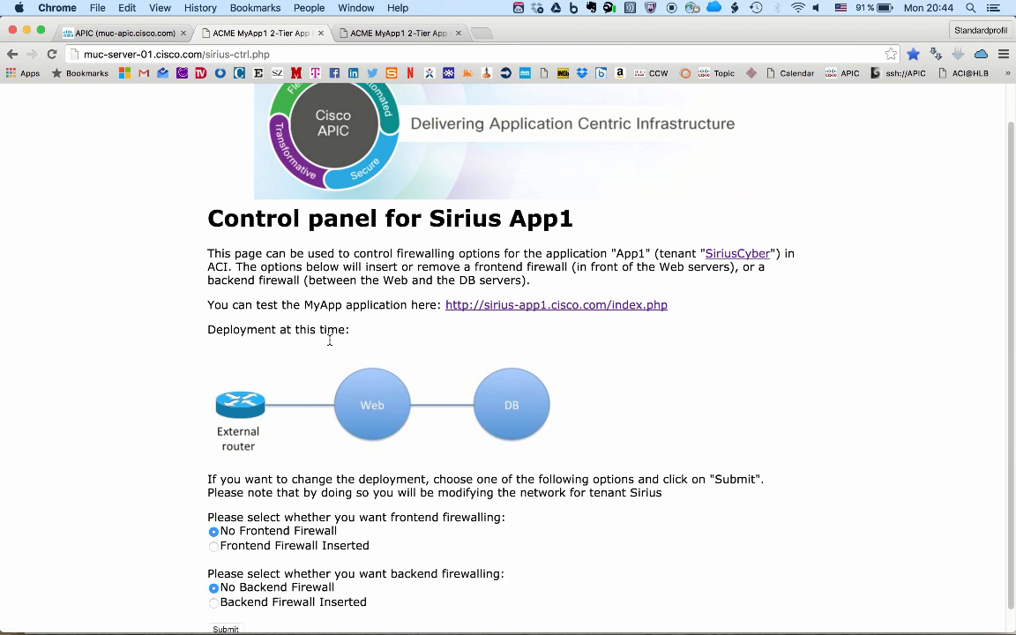
scroll(up, 3)
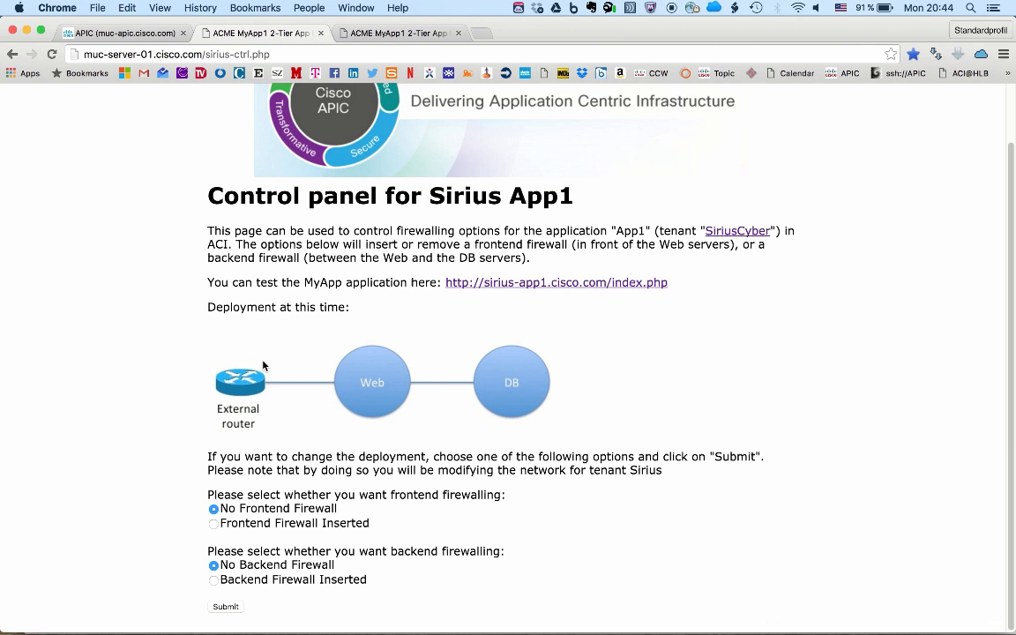
mouse_move(233, 487)
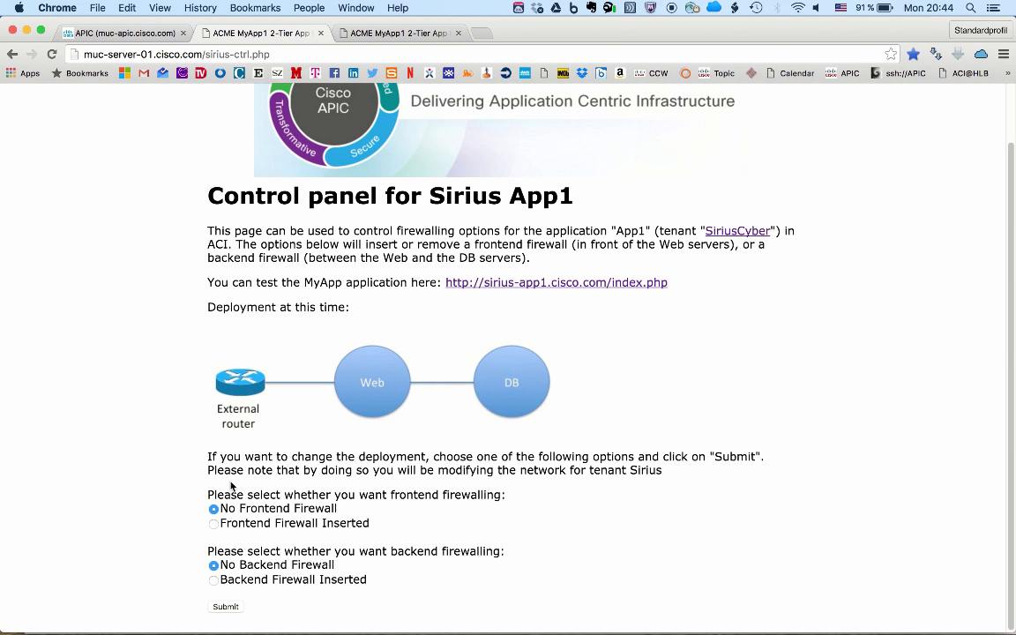
click(213, 522)
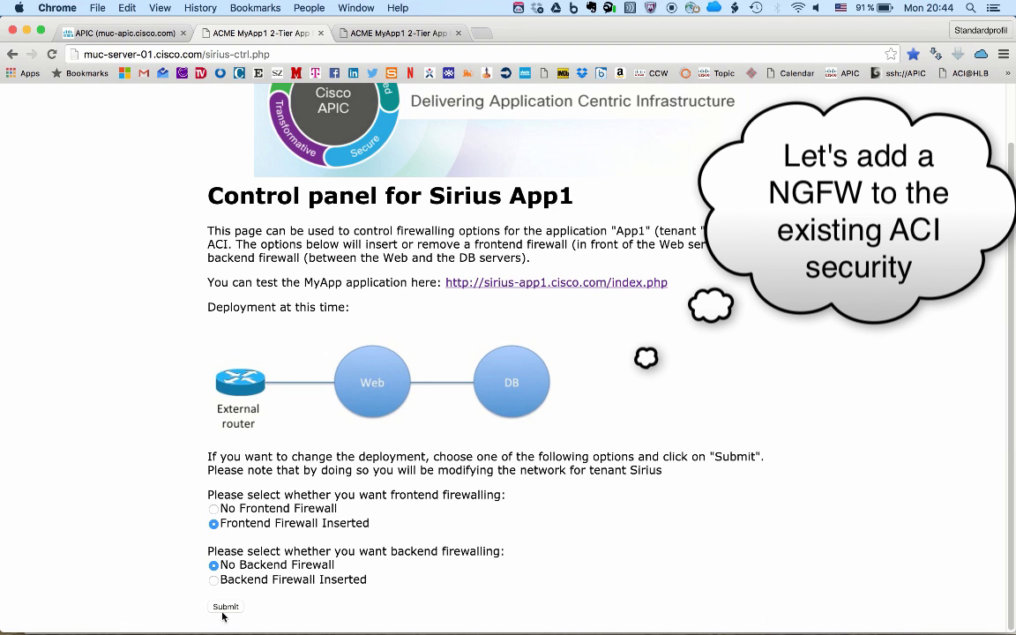
click(226, 607)
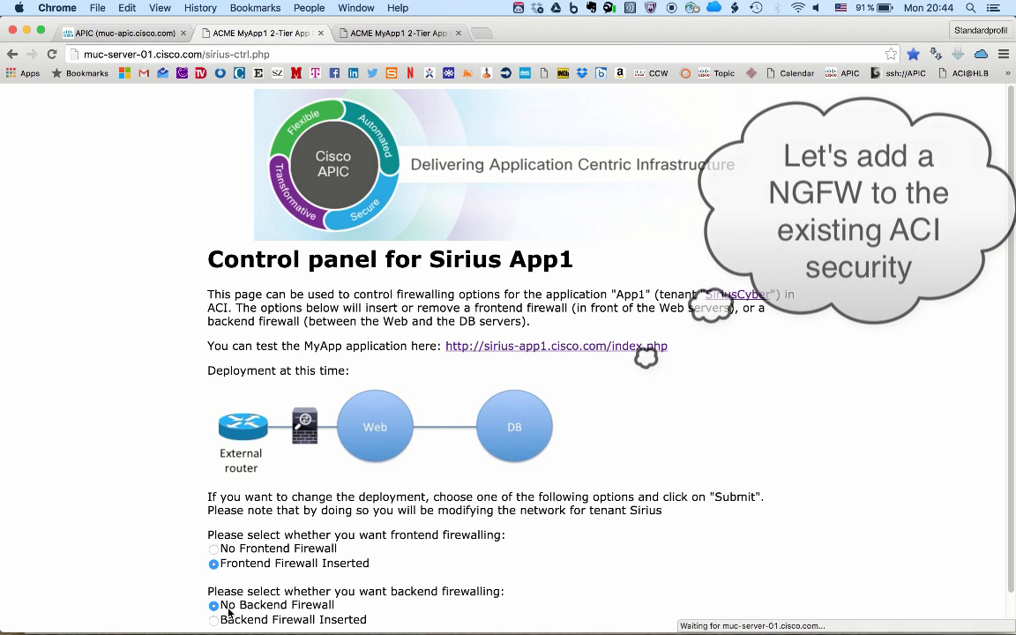
scroll(down, 3)
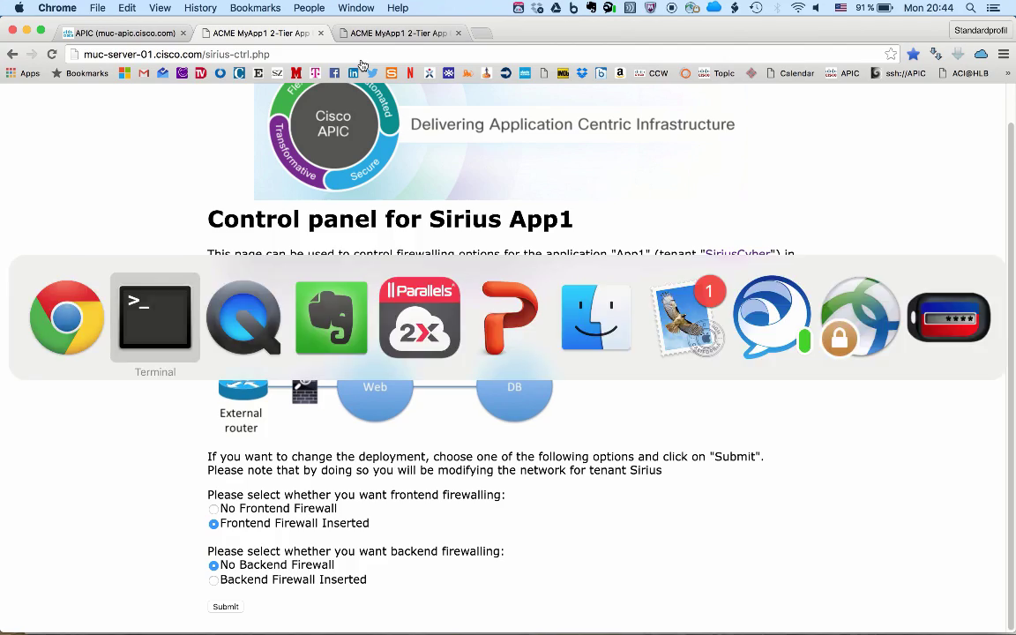
Run 'sh int ip b' and 'sh runn rou' on the Sirius-FE ASA and check the ping recovery.
click(156, 318)
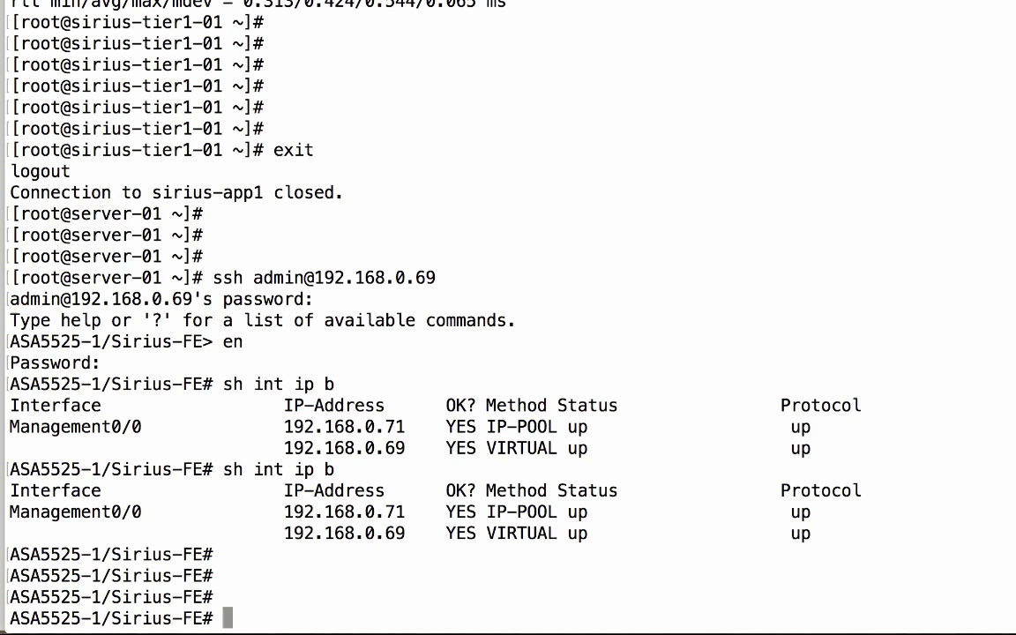
text(sh int ip b)
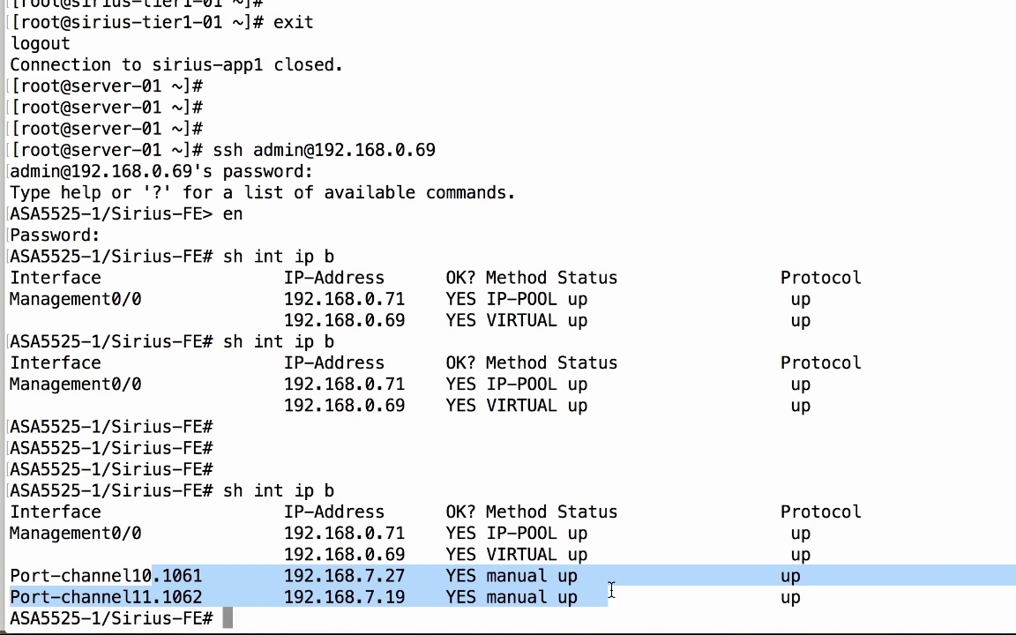
text(sh runn rou)
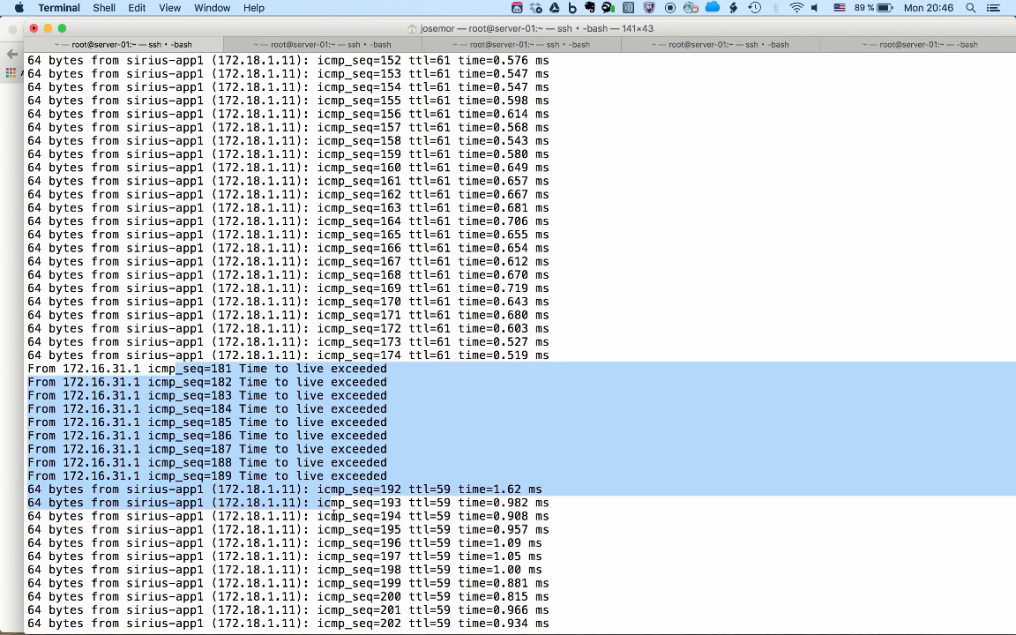
scroll(down, 3)
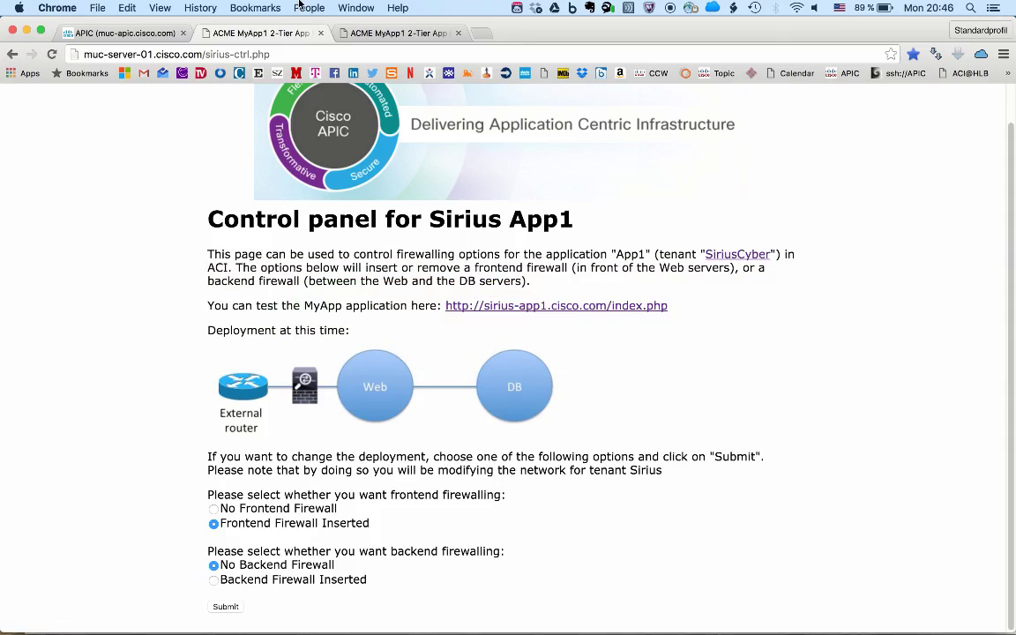
click(556, 305)
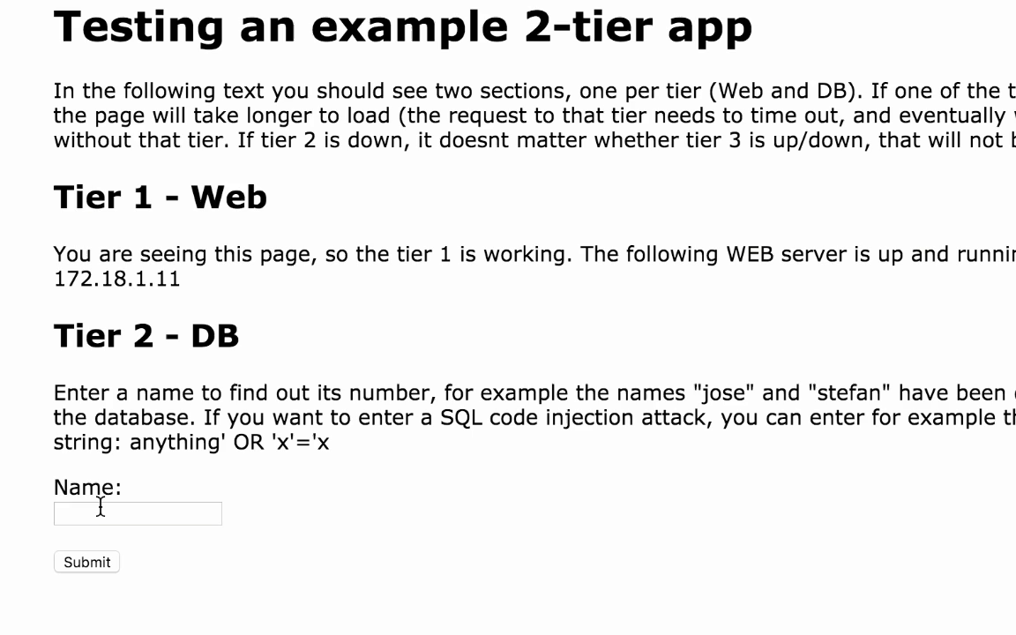
text(jose)
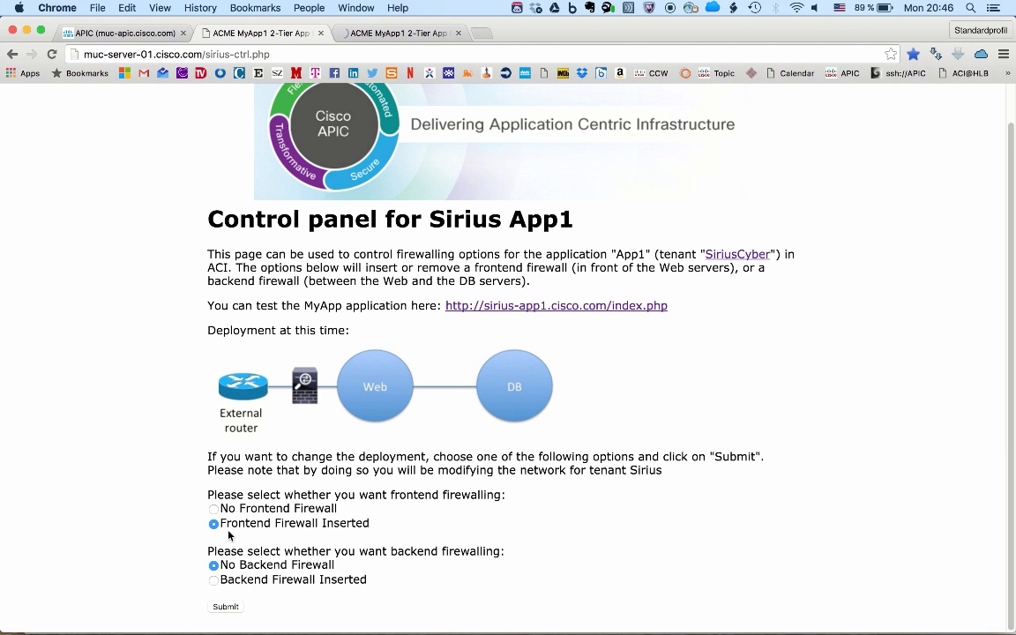
mouse_move(350, 159)
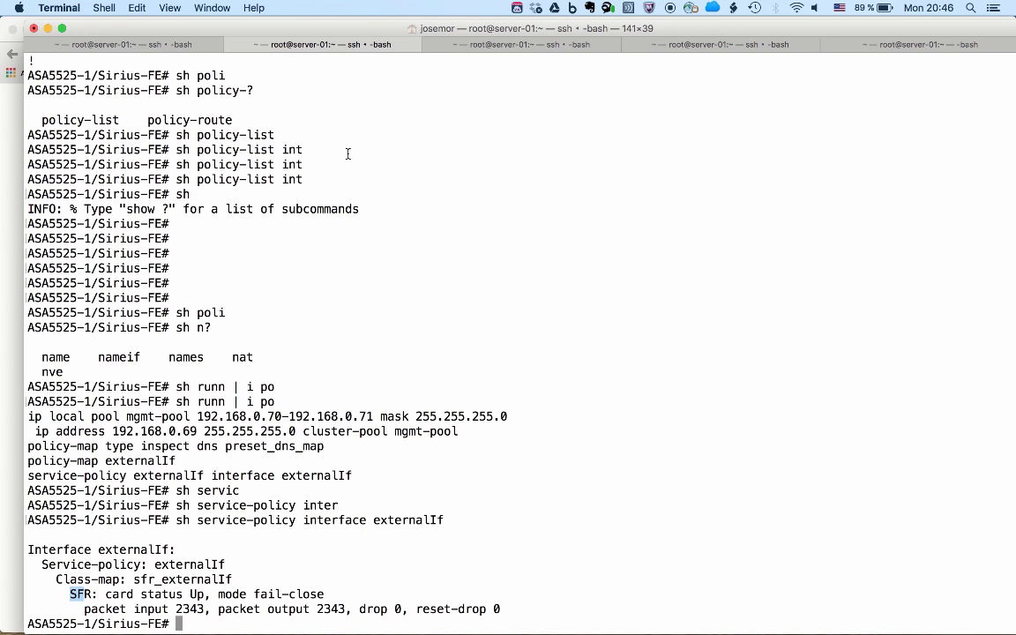
Run 'sh run access-list' and highlight the inbound permits for www, ssh and icmp.
text(sh runn access)
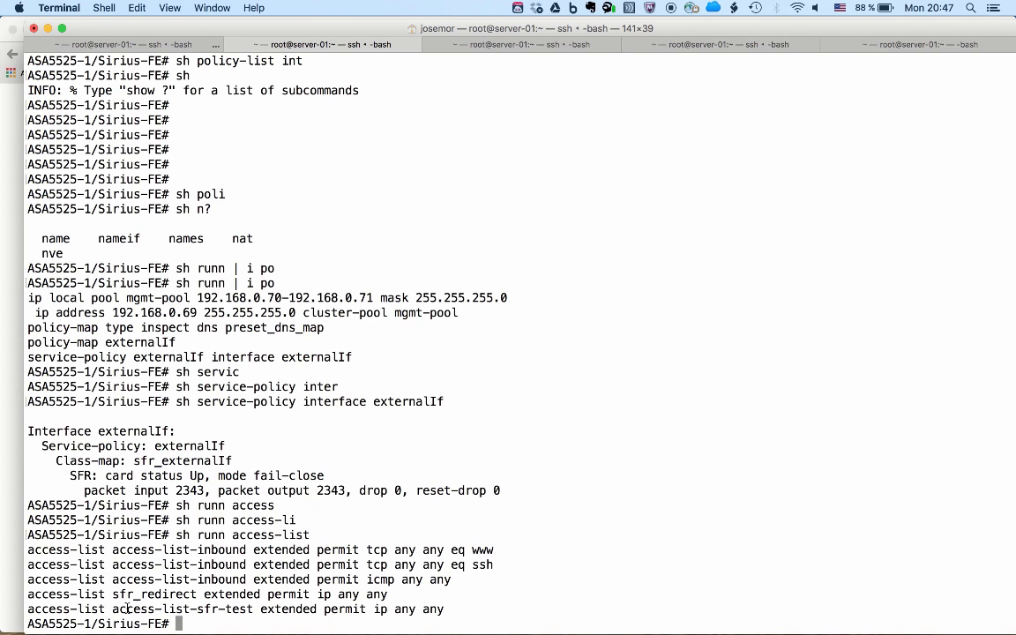
double_click(183, 609)
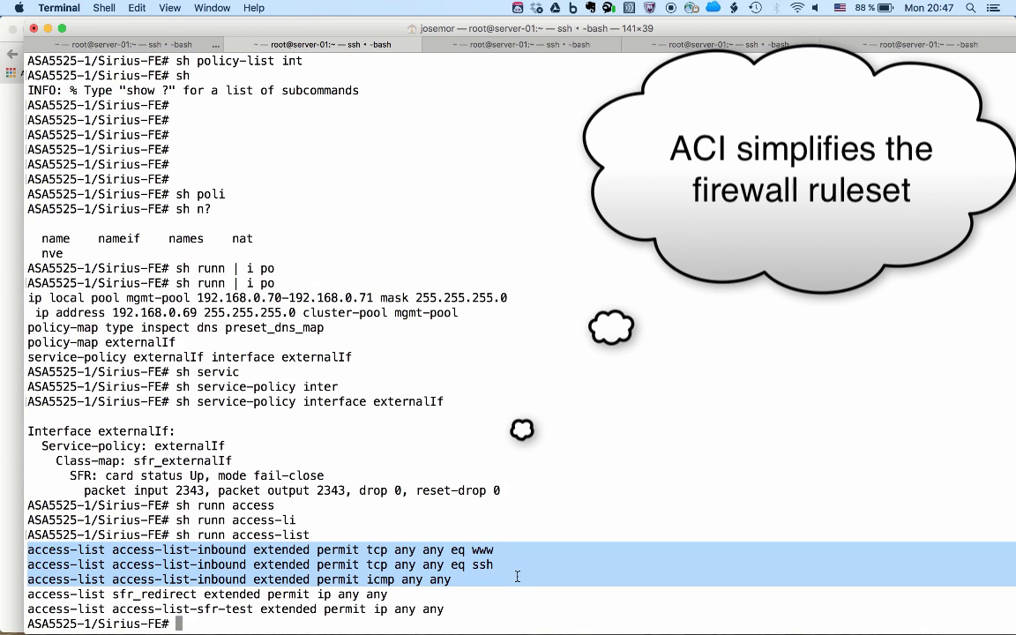
double_click(406, 551)
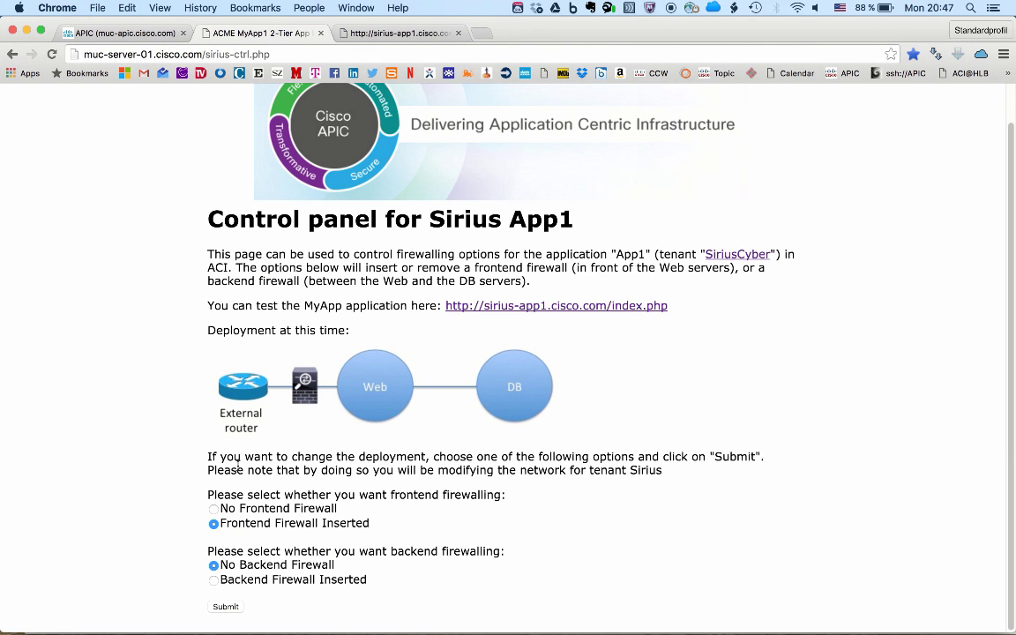
Select 'No Frontend Firewall' with 'Backend Firewall Inserted' and submit.
click(214, 508)
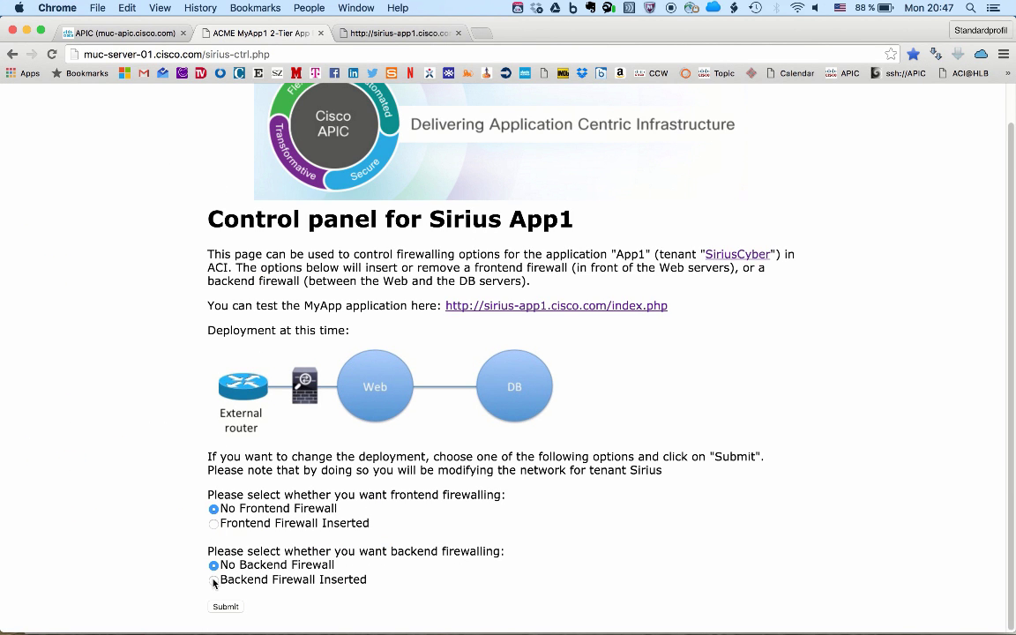
click(213, 579)
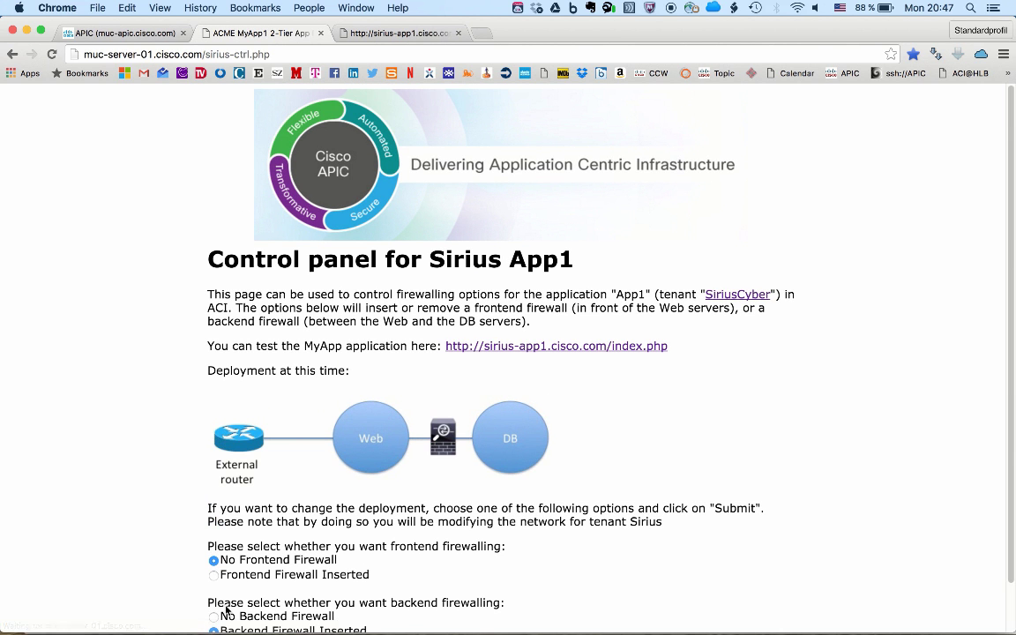
scroll(down, 3)
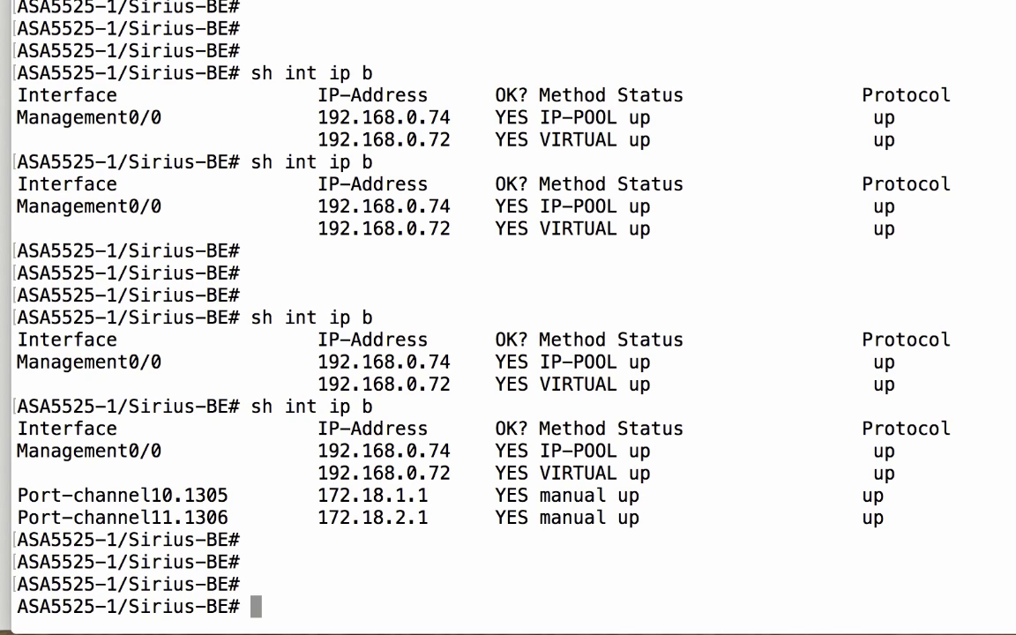
Run 'sh int ip b', 'sh service-policy interface externalIf' and 'sh runn access' on the backend ASA.
text(sh service-policy interfac)
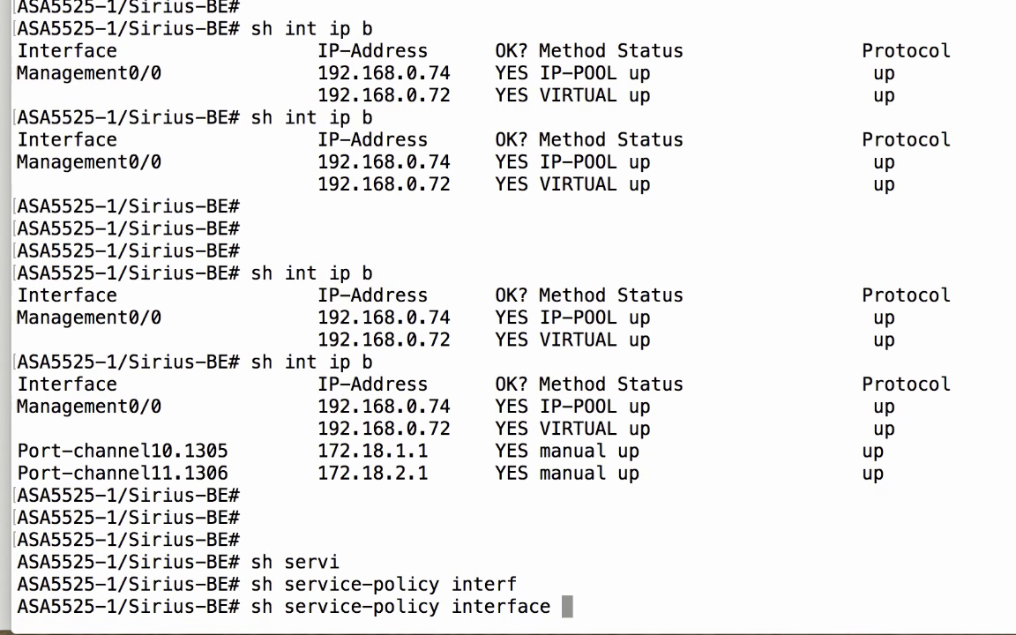
text(externalIf)
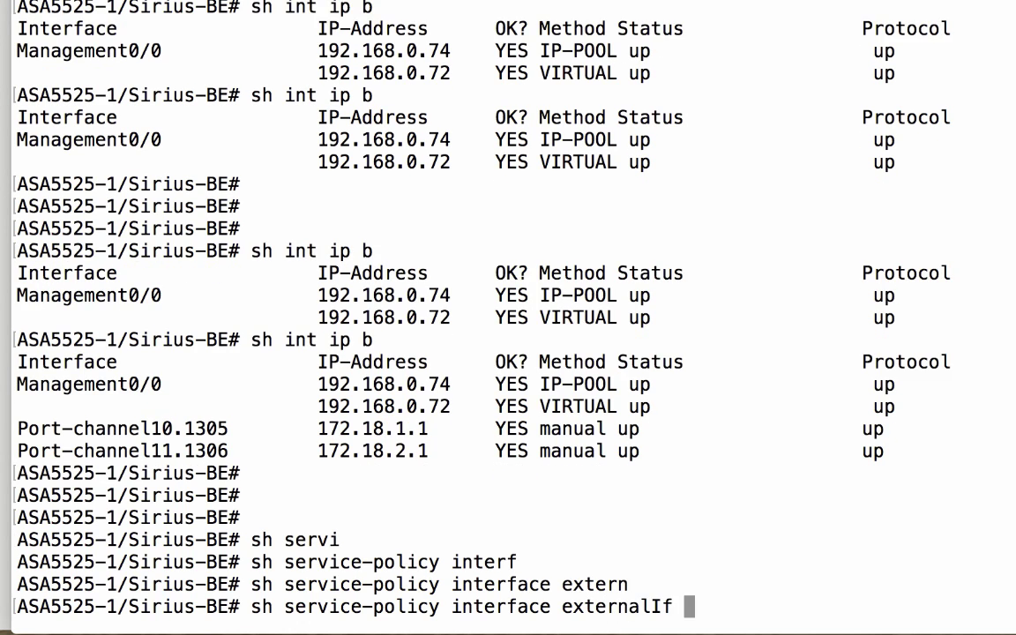
key(Return)
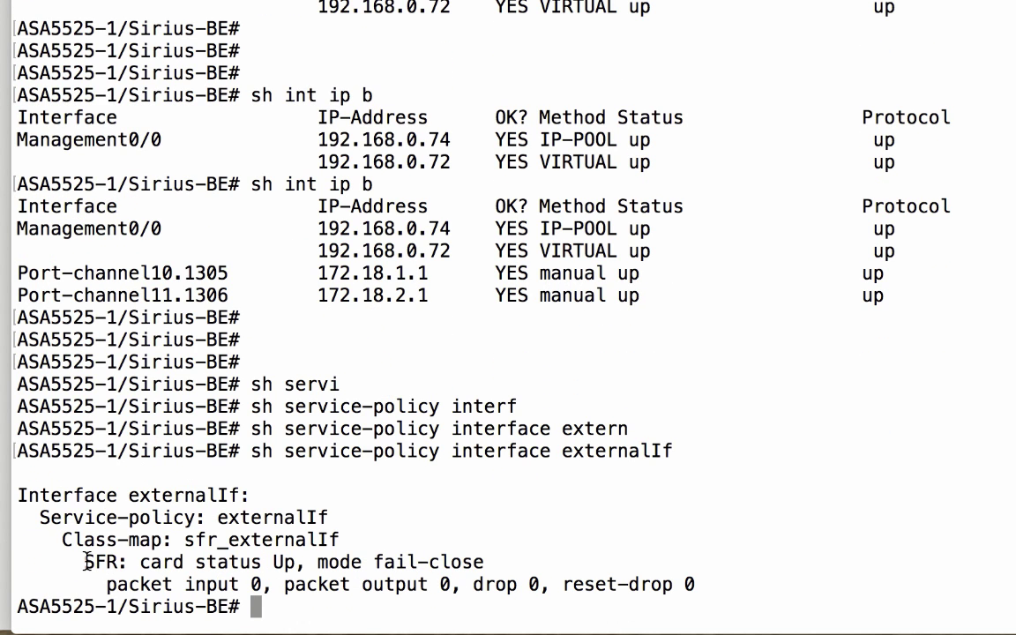
text(sh)
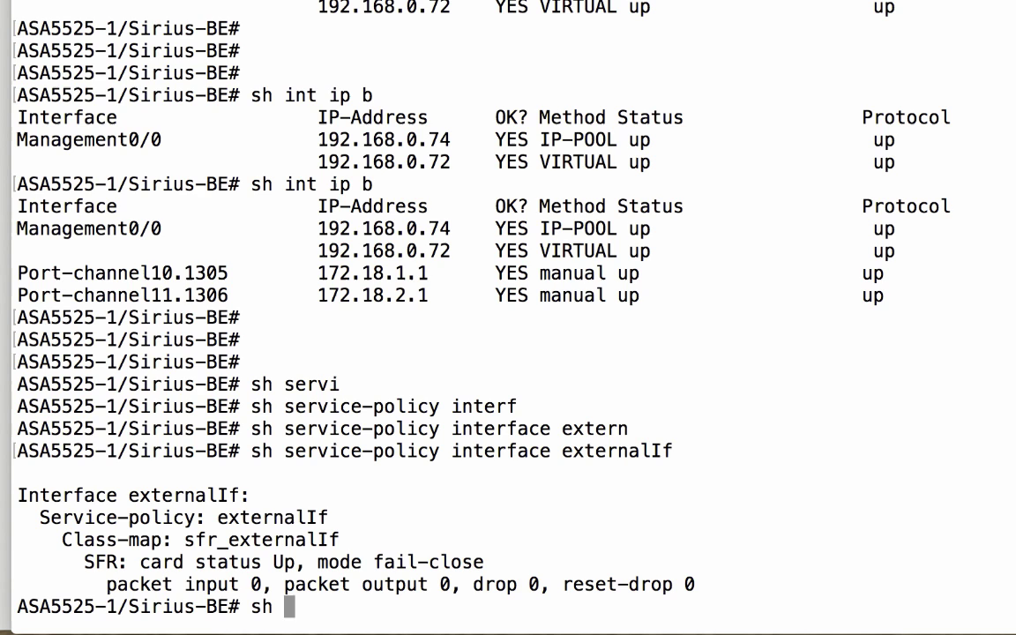
text(runn access)
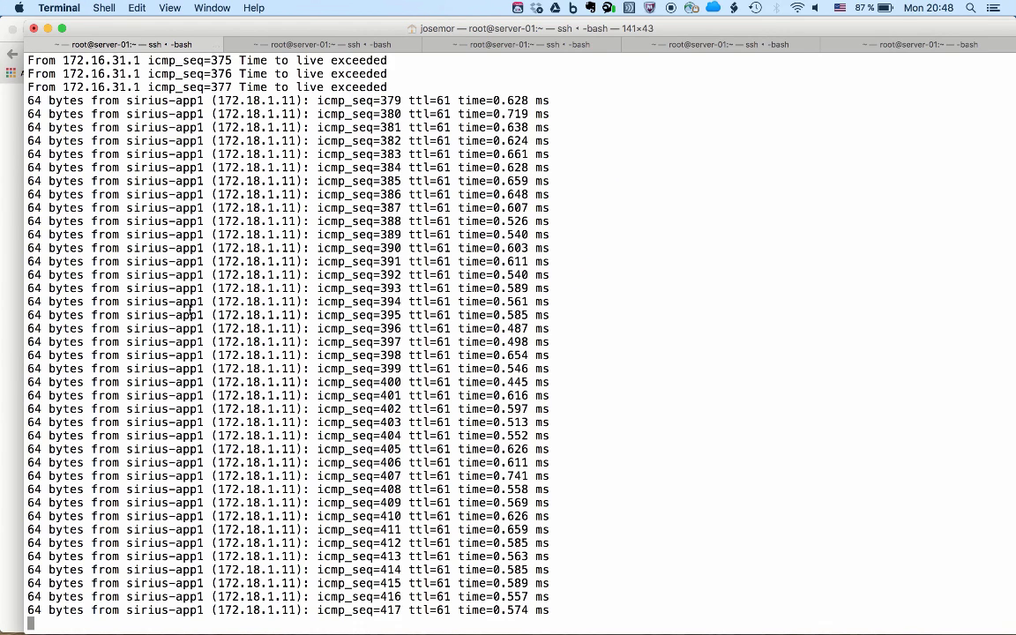
Reload the sirius-app1 test page and look up the name 'james'.
scroll(down, 3)
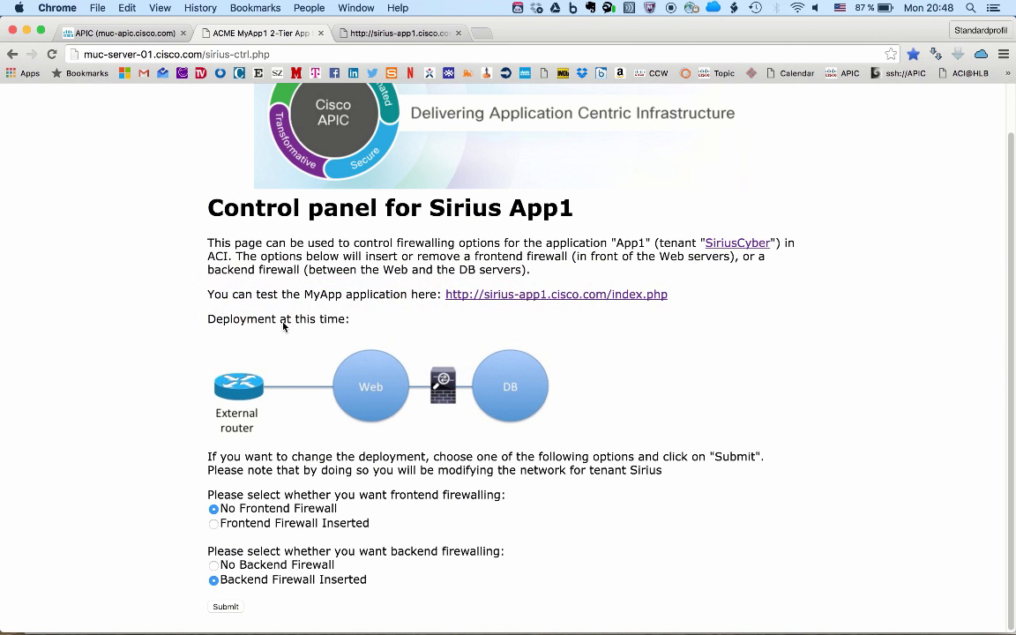
mouse_move(466, 369)
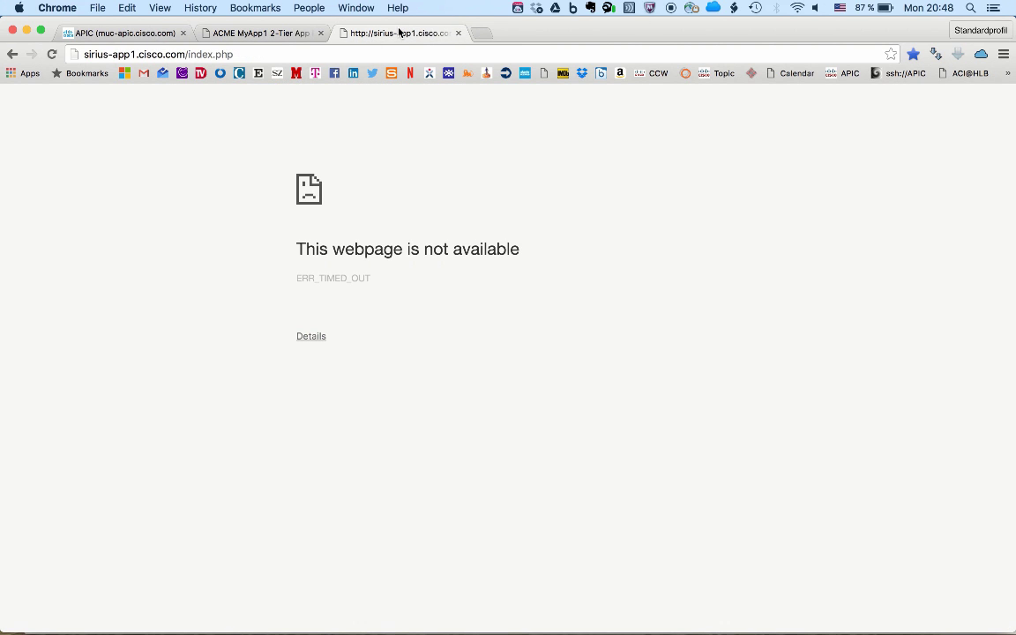
click(158, 53)
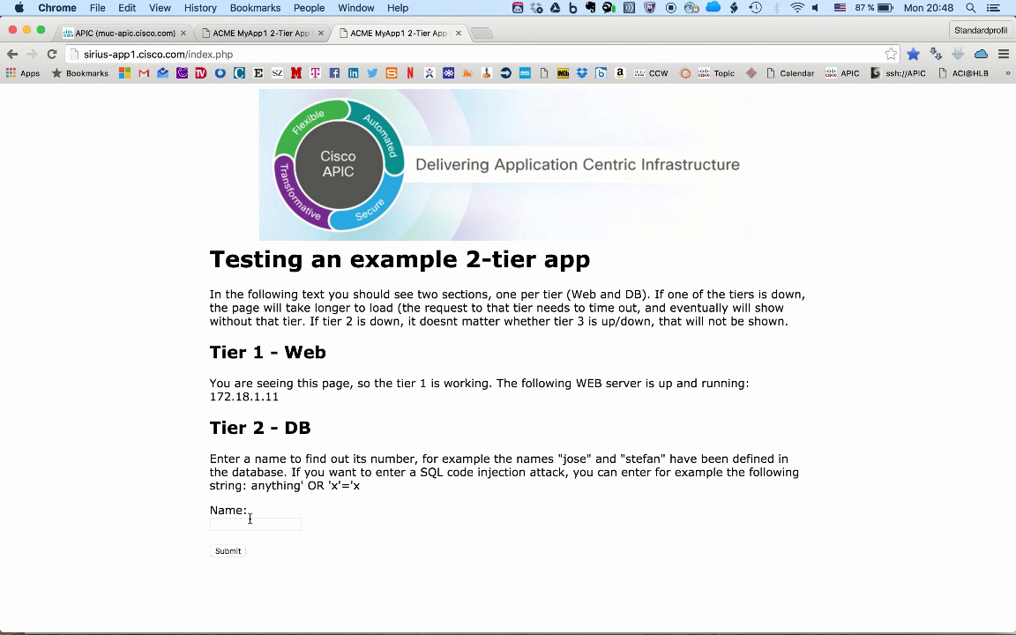
text(james)
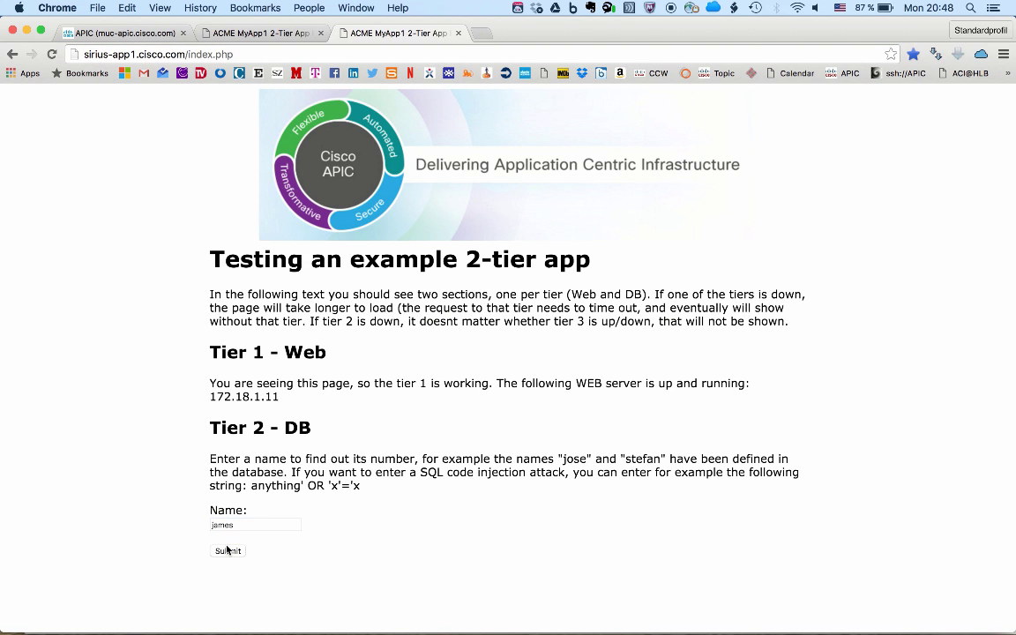
click(228, 550)
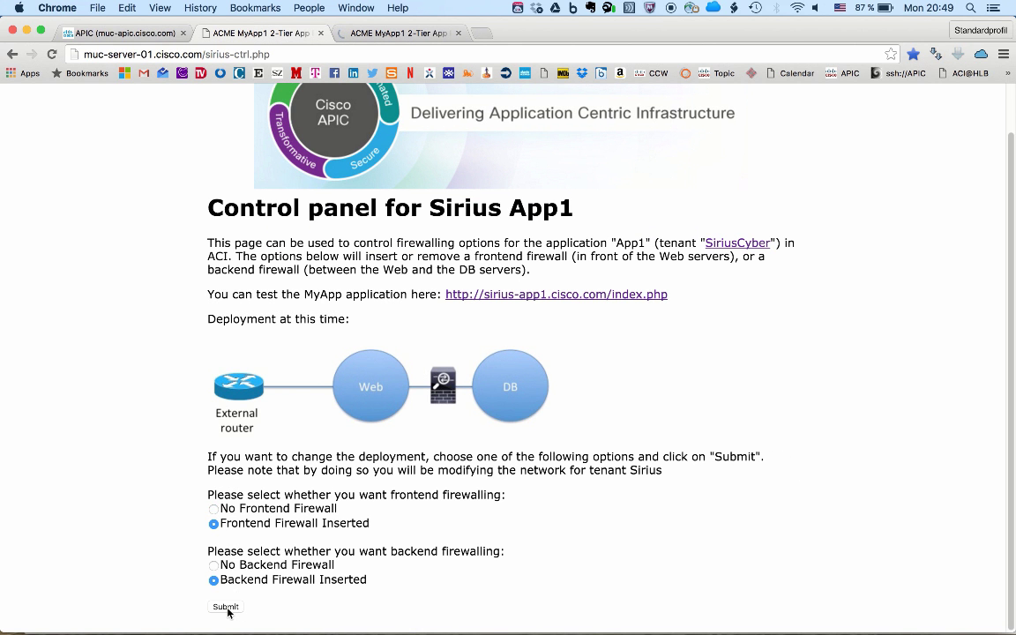
Submit the Sirius App1 control panel with both frontend and Web-to-DB firewalls selected.
click(226, 607)
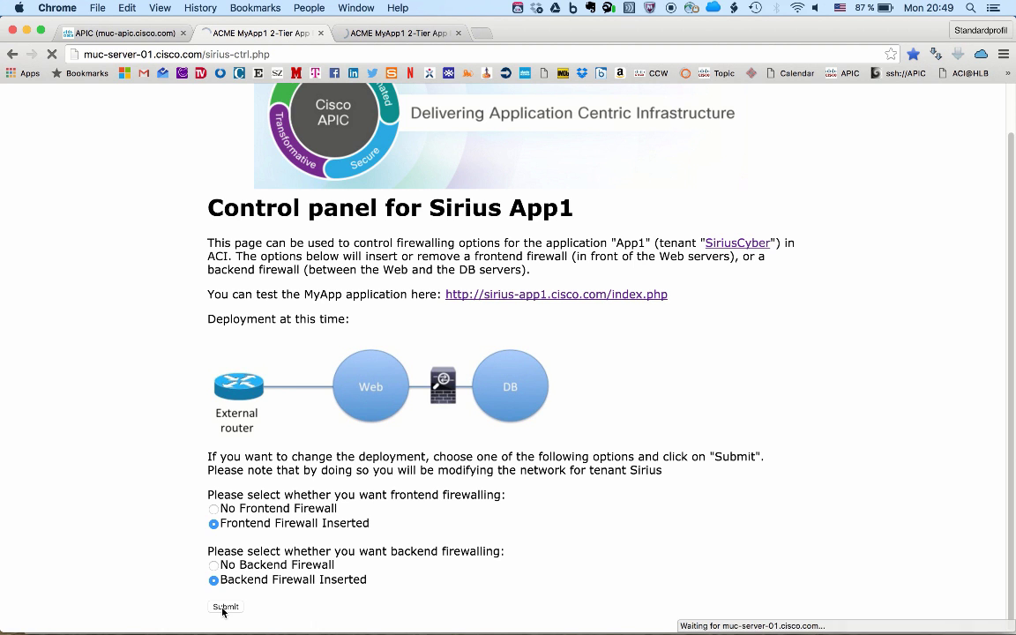
click(226, 607)
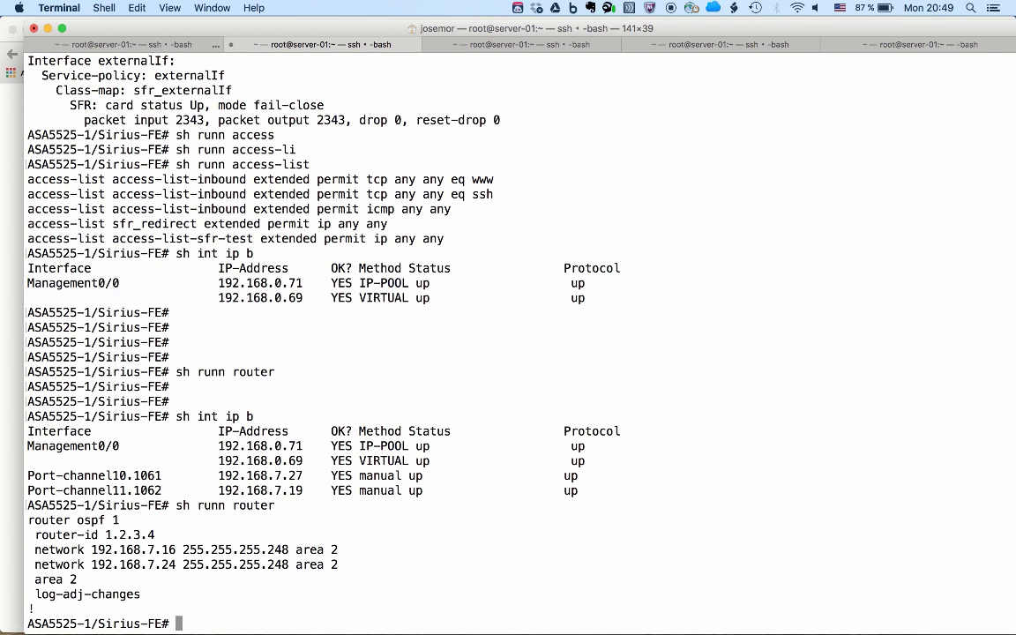
Run 'sh int ip b' on the frontend ASA to check its port-channel interfaces.
text(sh int ip b)
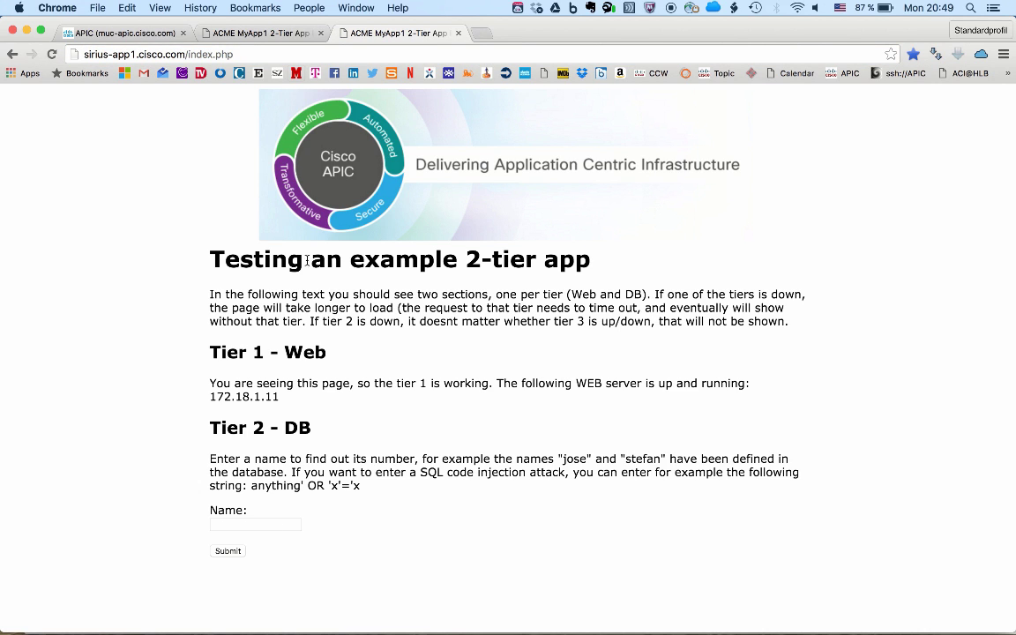
Look up jose via autocomplete on the test page, returning telephone 12345.
text(jose)
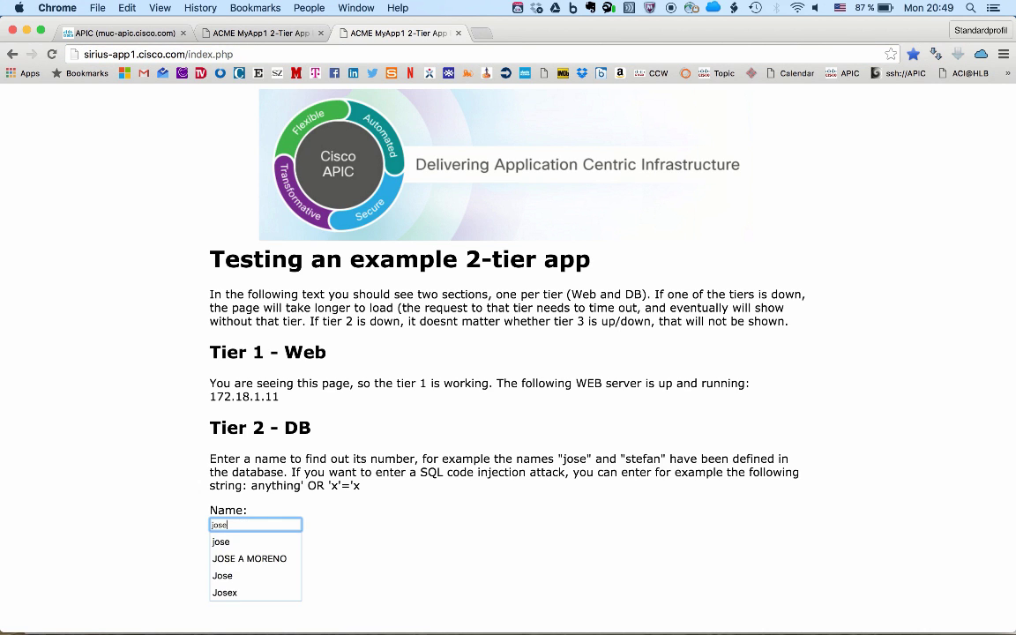
click(228, 550)
text(anything' OR 'x'='x)
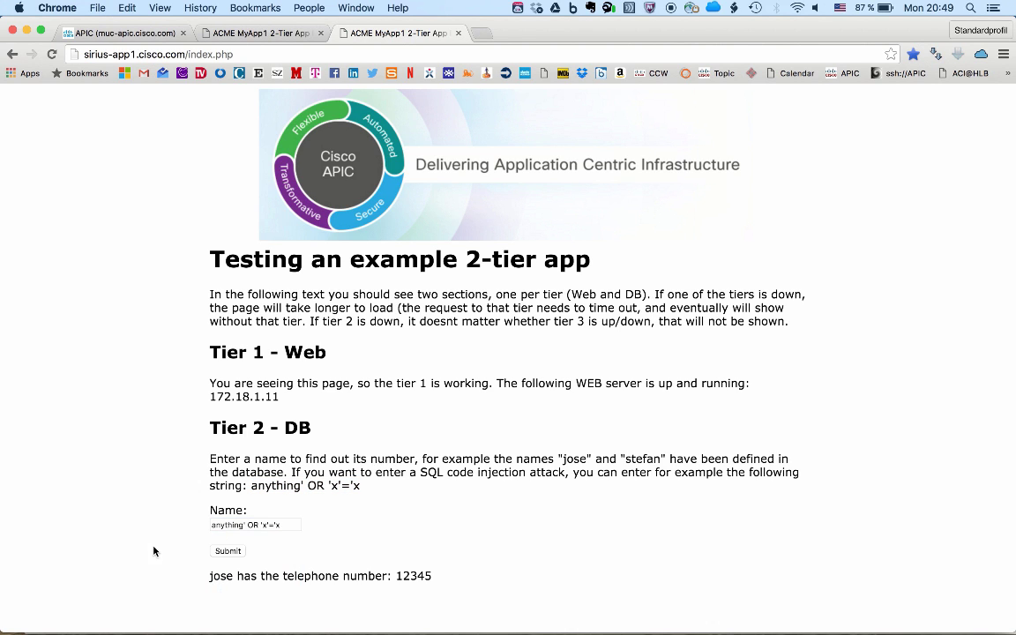
click(228, 551)
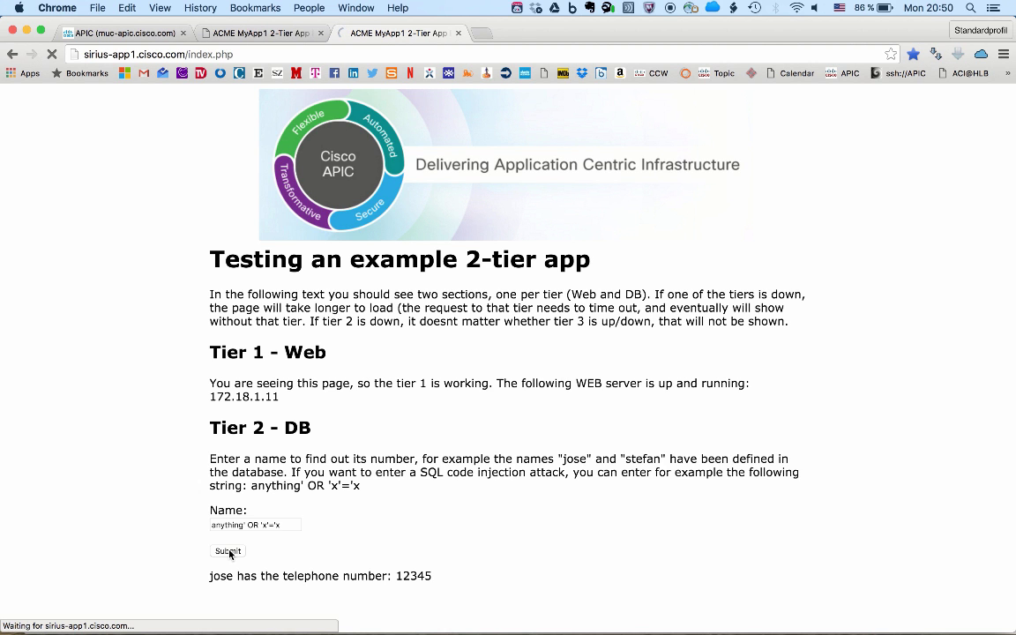
Submit the SQL injection test, then apply 'No Firewall' for both frontend and backend.
click(256, 31)
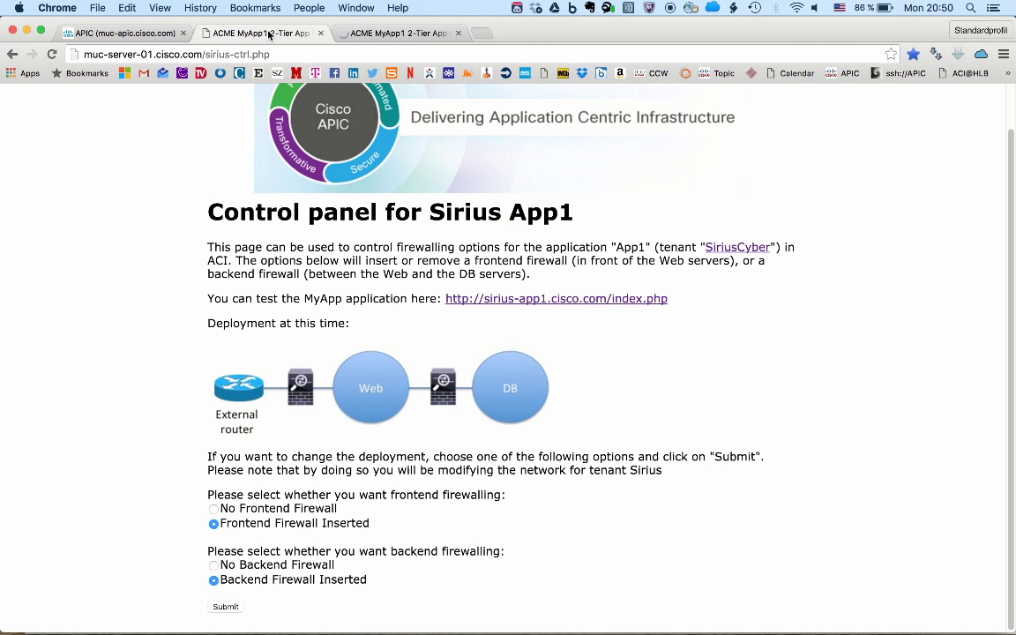
click(214, 508)
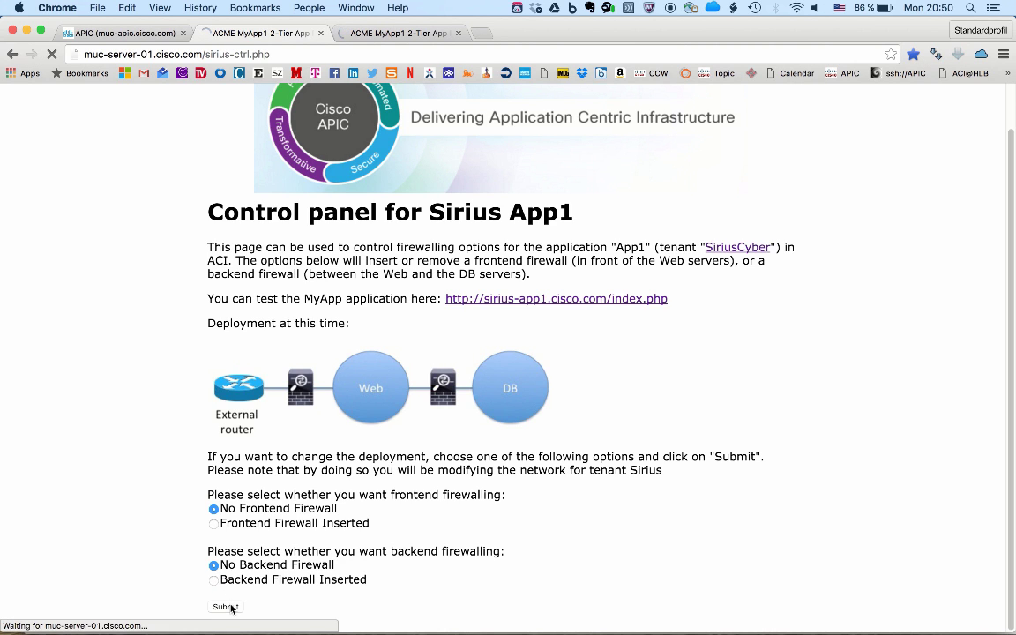
click(226, 607)
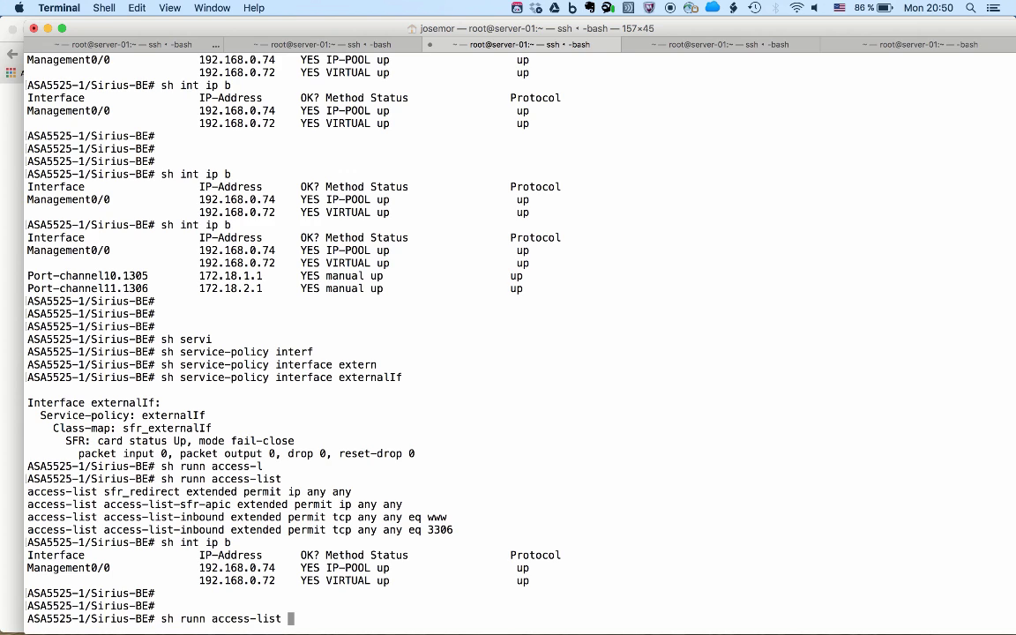
Run 'sh runn access-list' on the backend ASA, showing only the sfr_redirect permit rule.
key(Return)
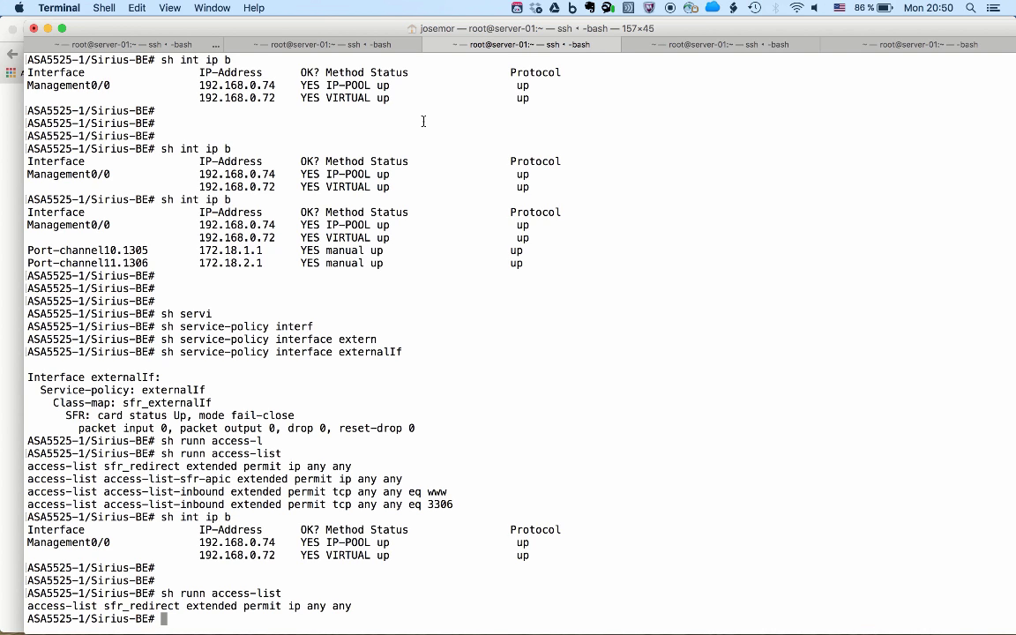
mouse_move(331, 88)
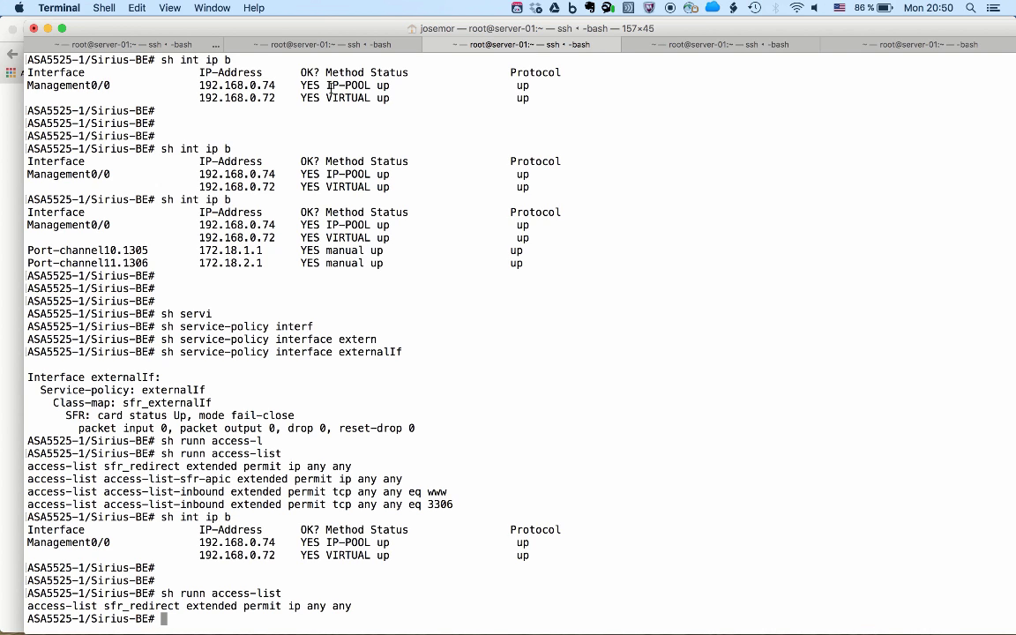
click(335, 44)
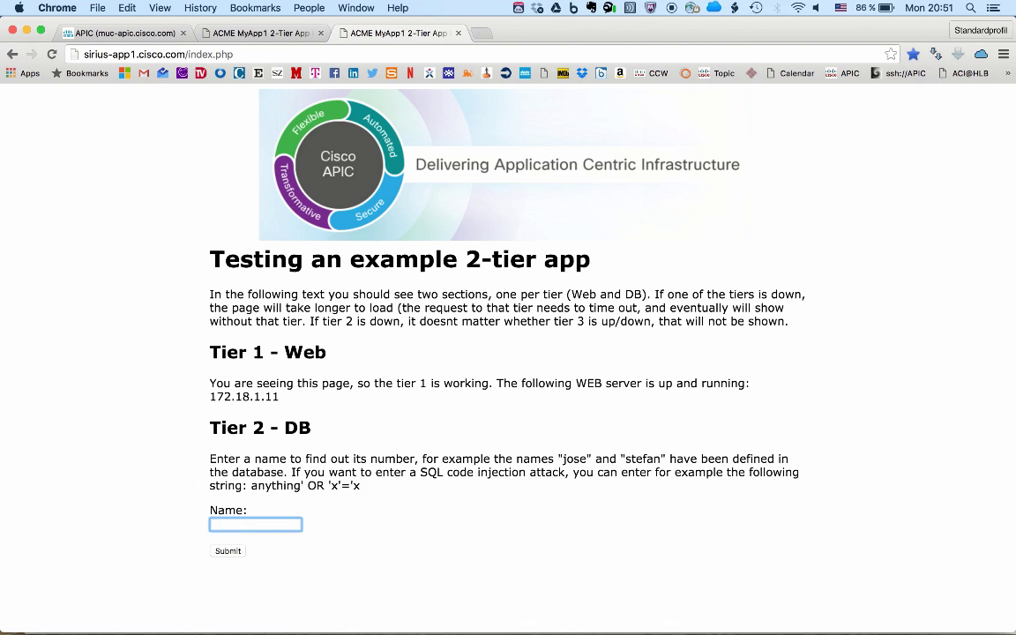
Look up jose (12345), then submit the sample SQL injection string to reveal all telephone numbers.
click(228, 551)
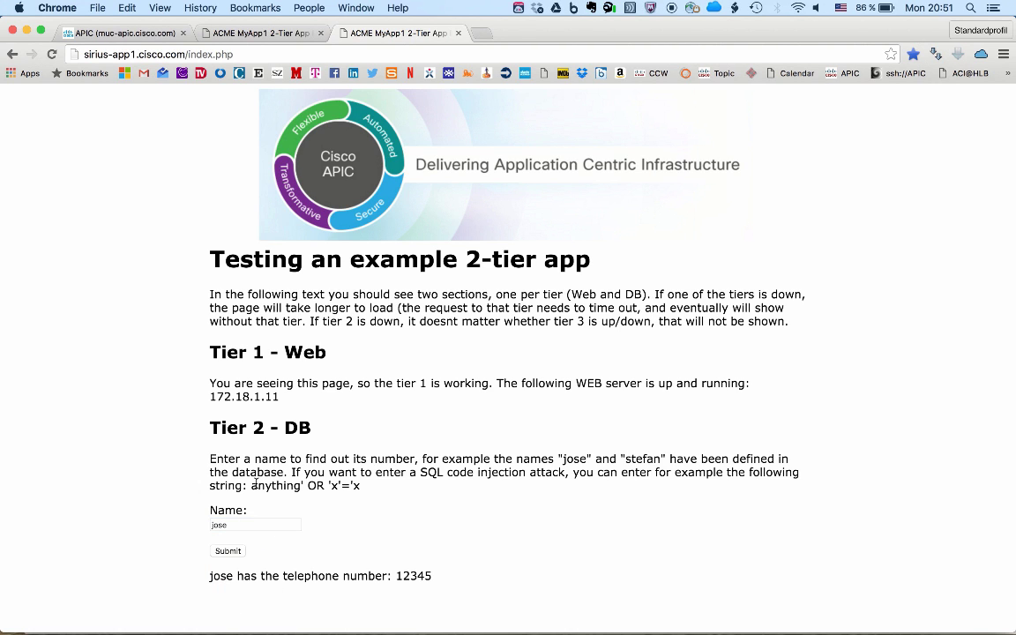
double_click(305, 487)
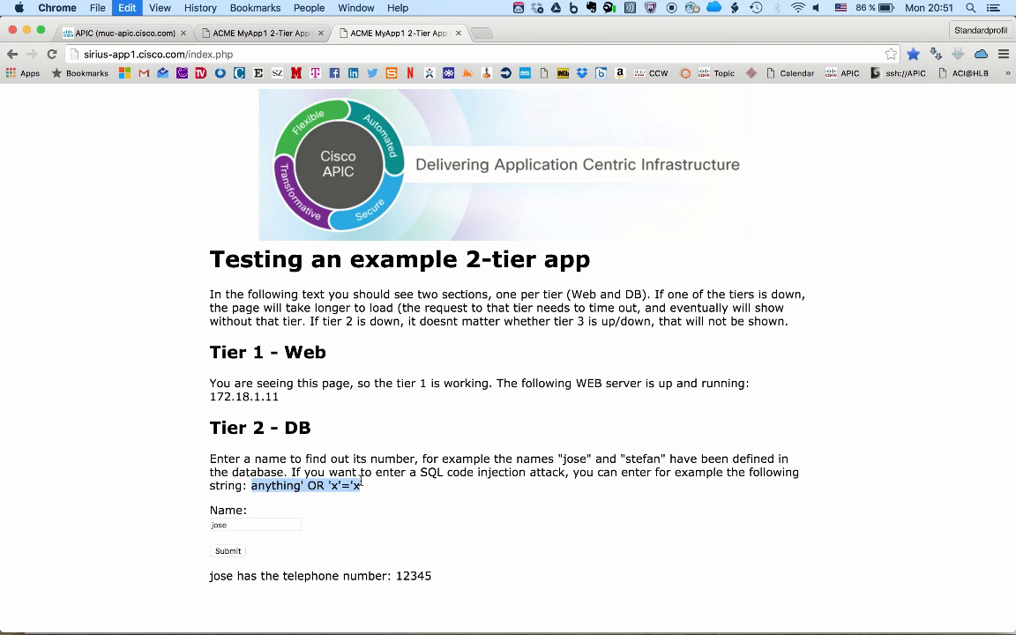
click(228, 551)
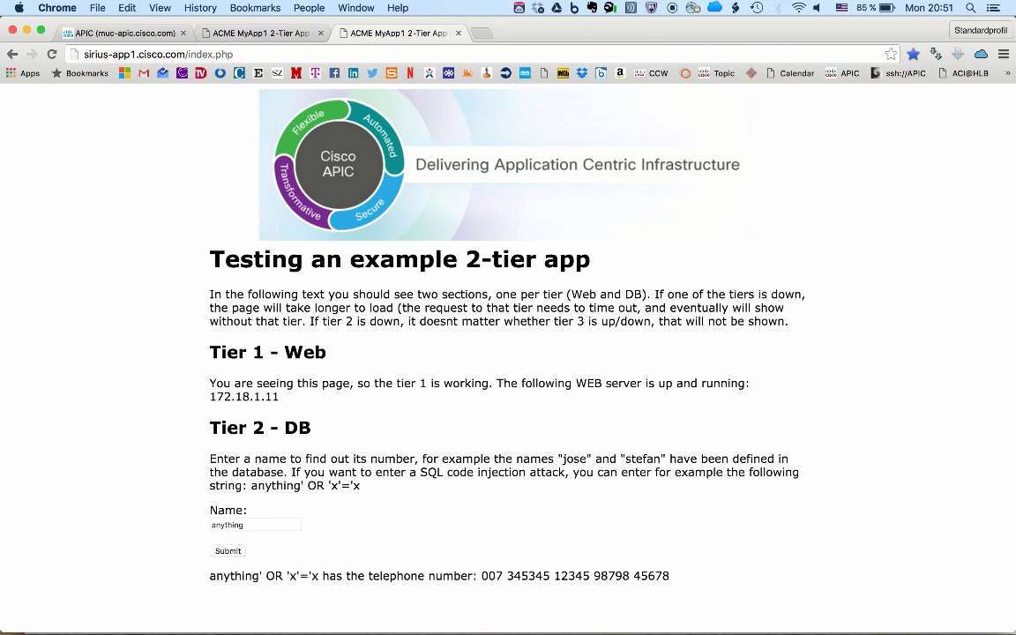